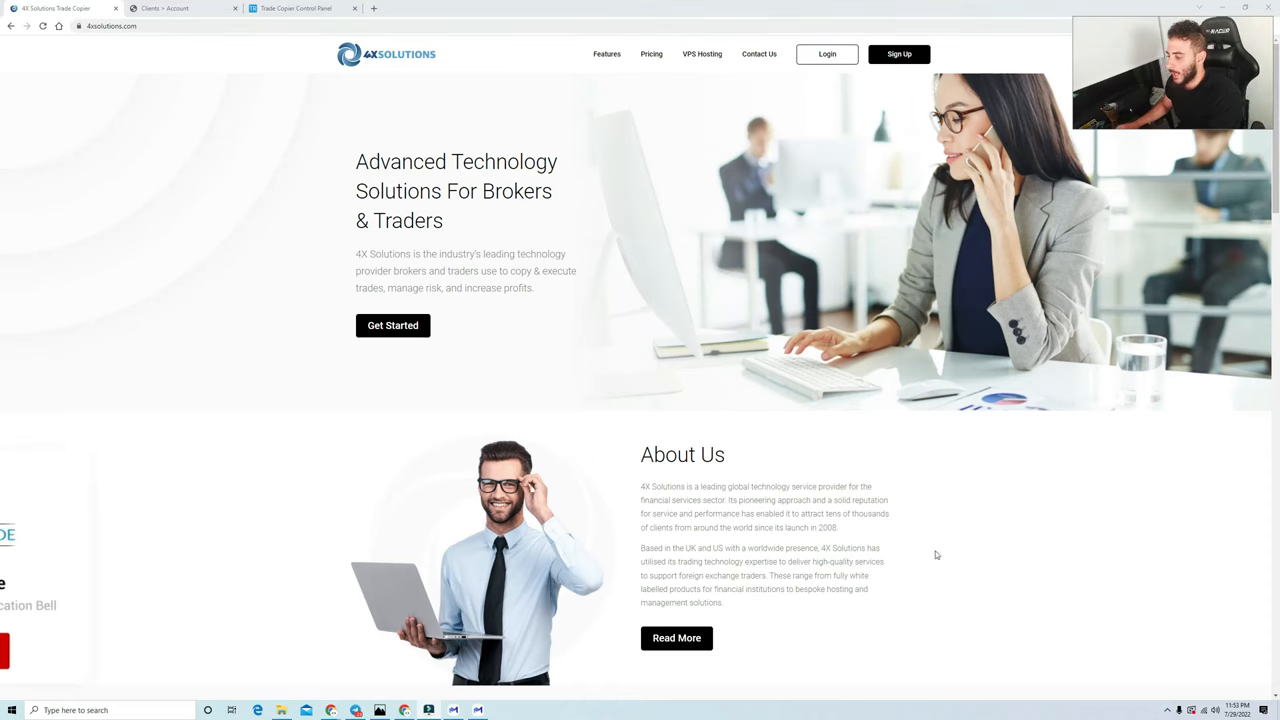
# - Skim the home page, then go to Pricing with plan prices billed monthly (Basic $15, Standard $60)
pyautogui.scroll(-3)
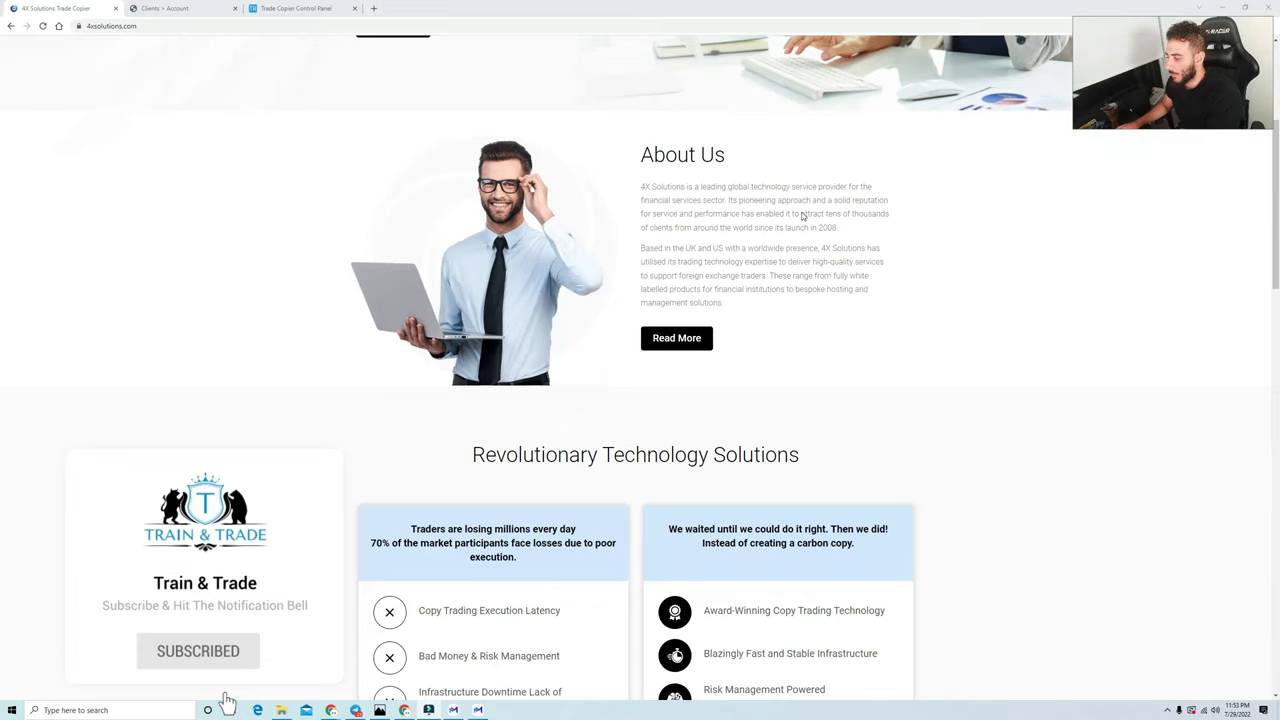
pyautogui.scroll(-3)
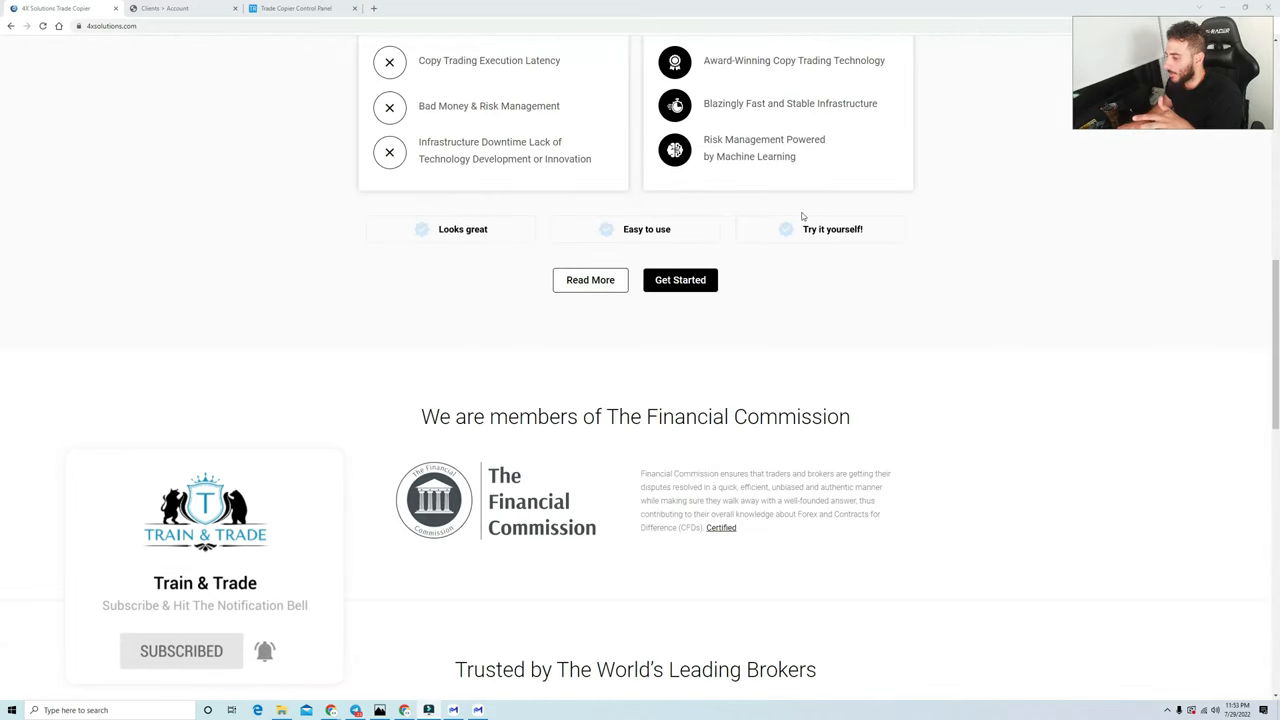
pyautogui.scroll(-3)
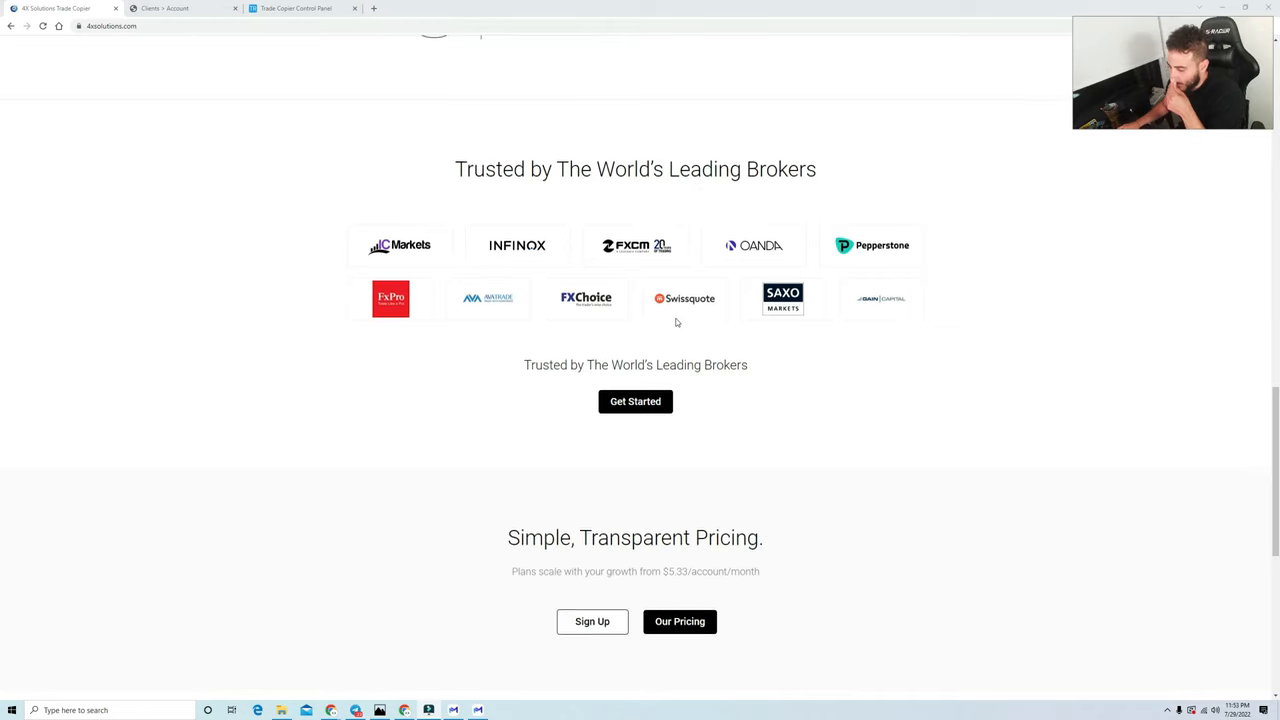
pyautogui.scroll(-3)
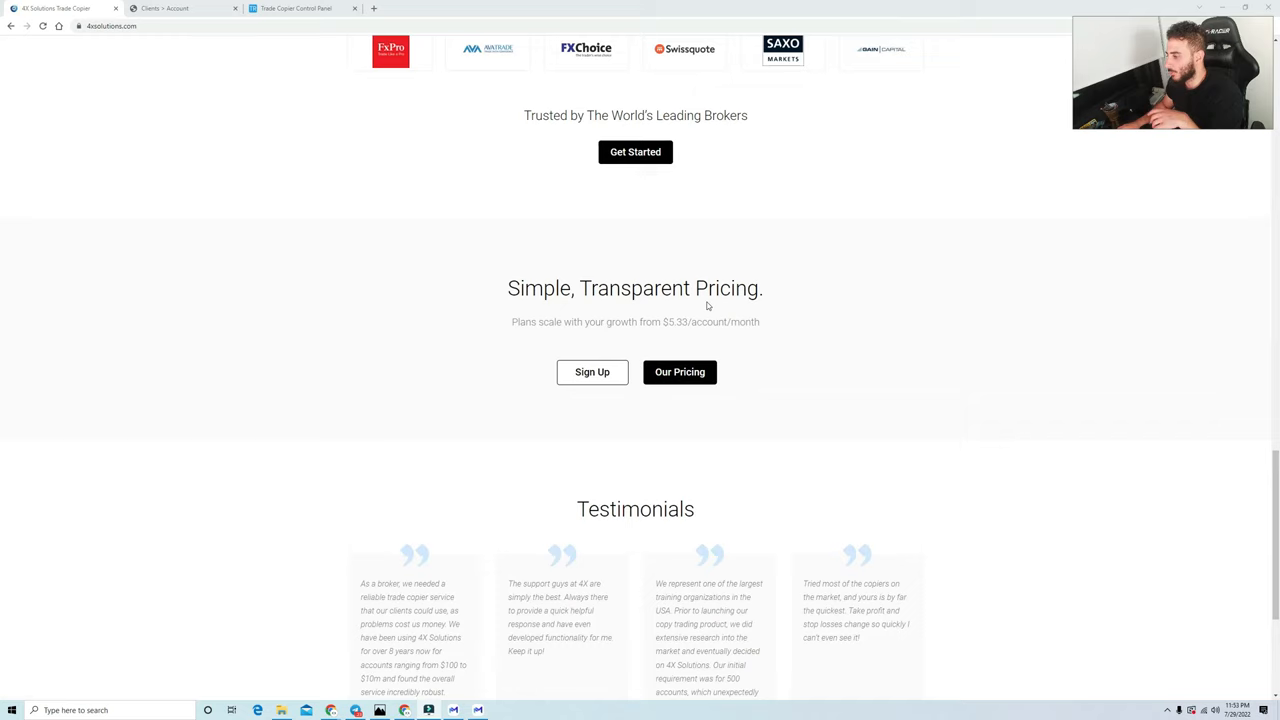
pyautogui.scroll(3)
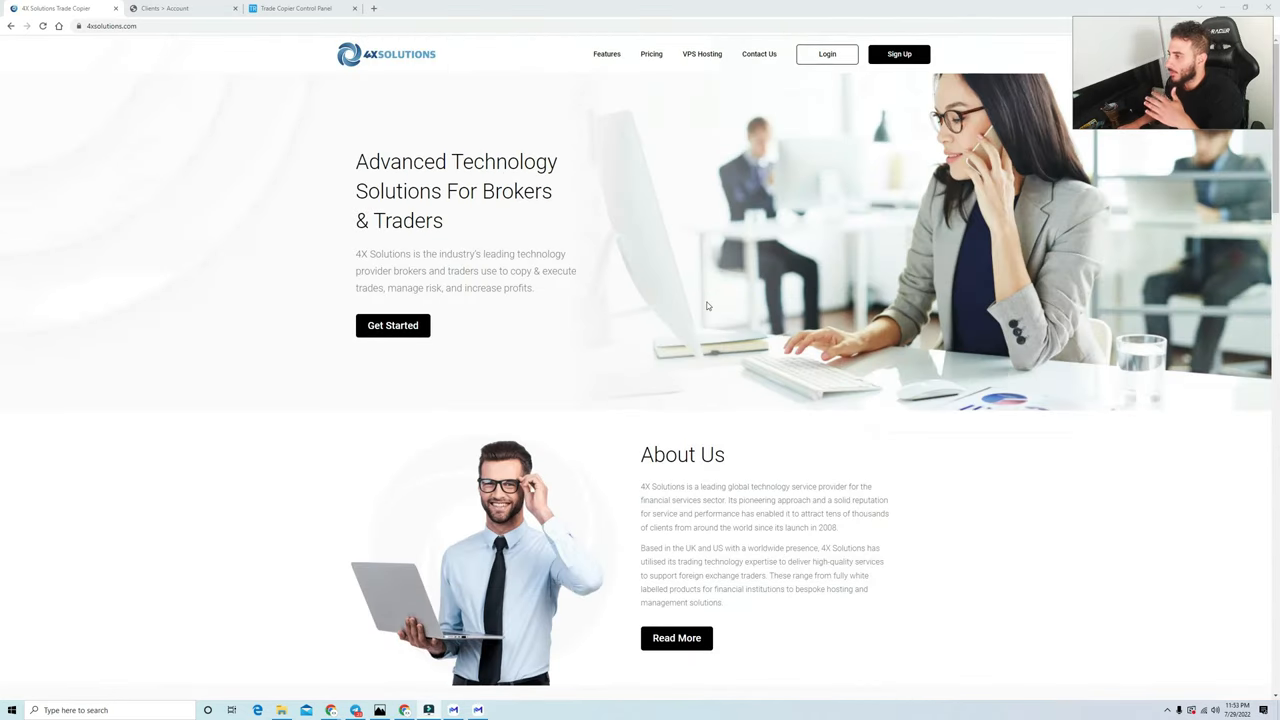
pyautogui.moveTo(656, 54)
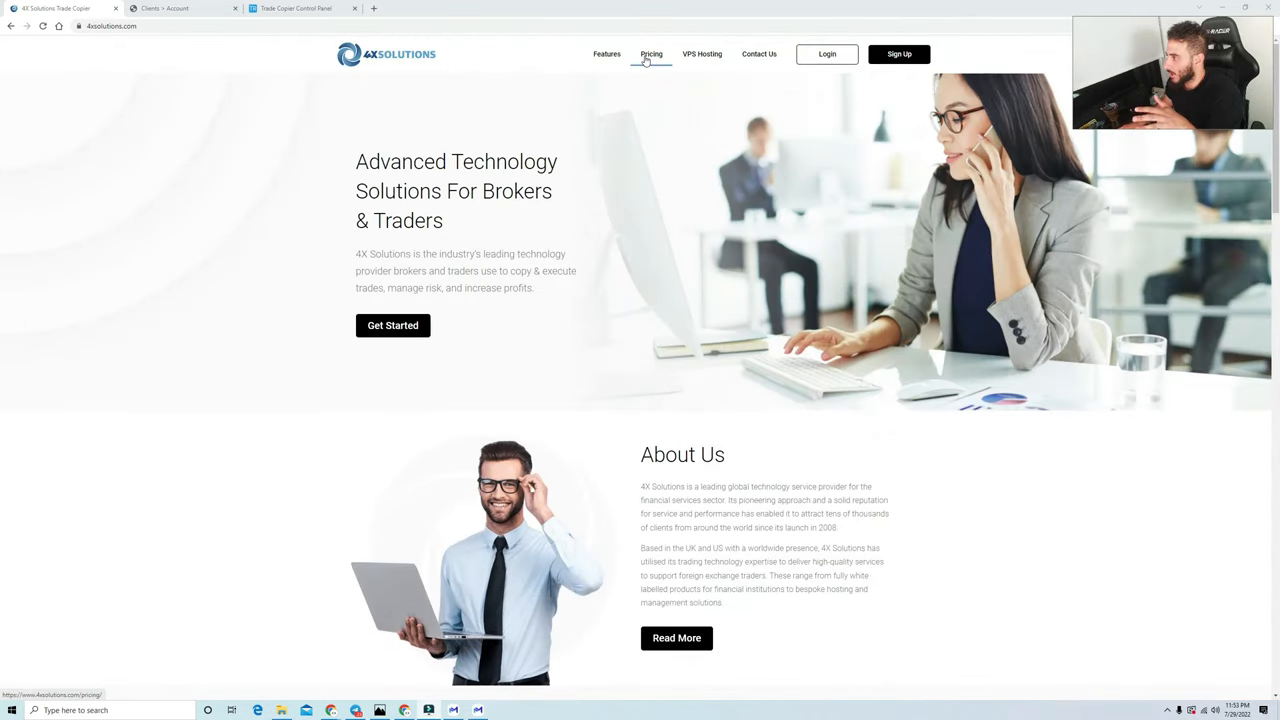
pyautogui.click(656, 54)
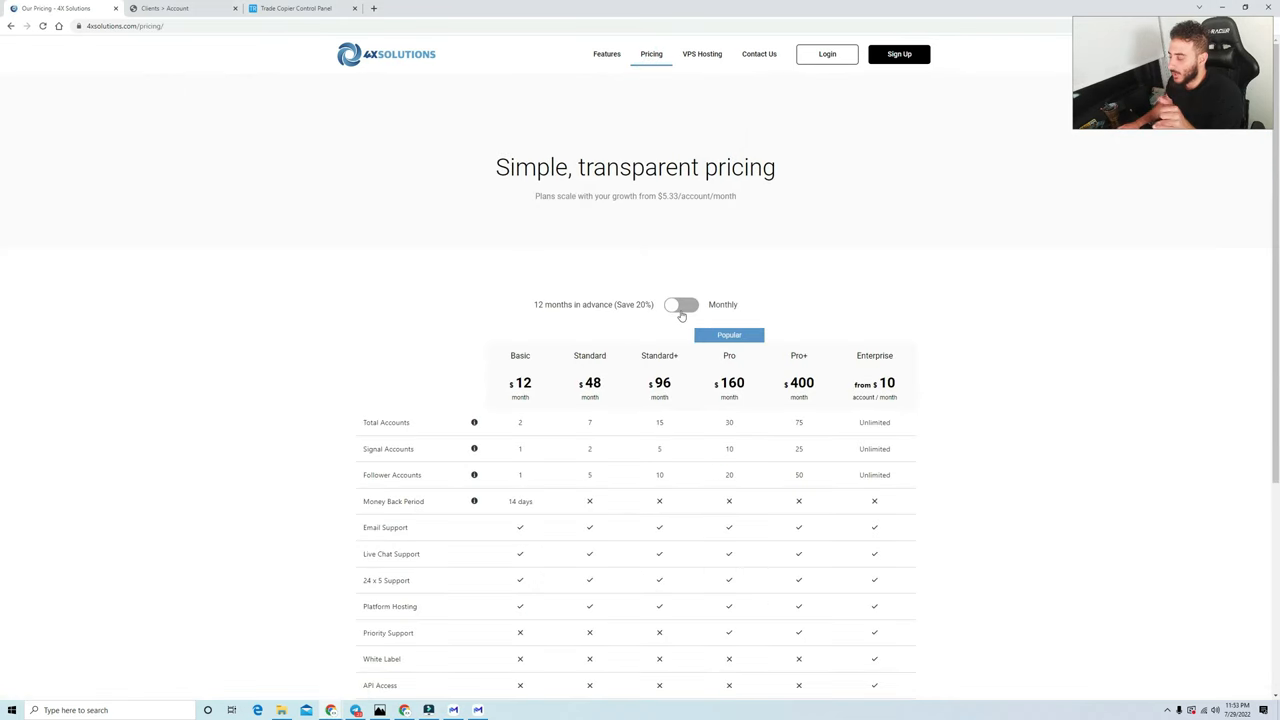
pyautogui.click(680, 304)
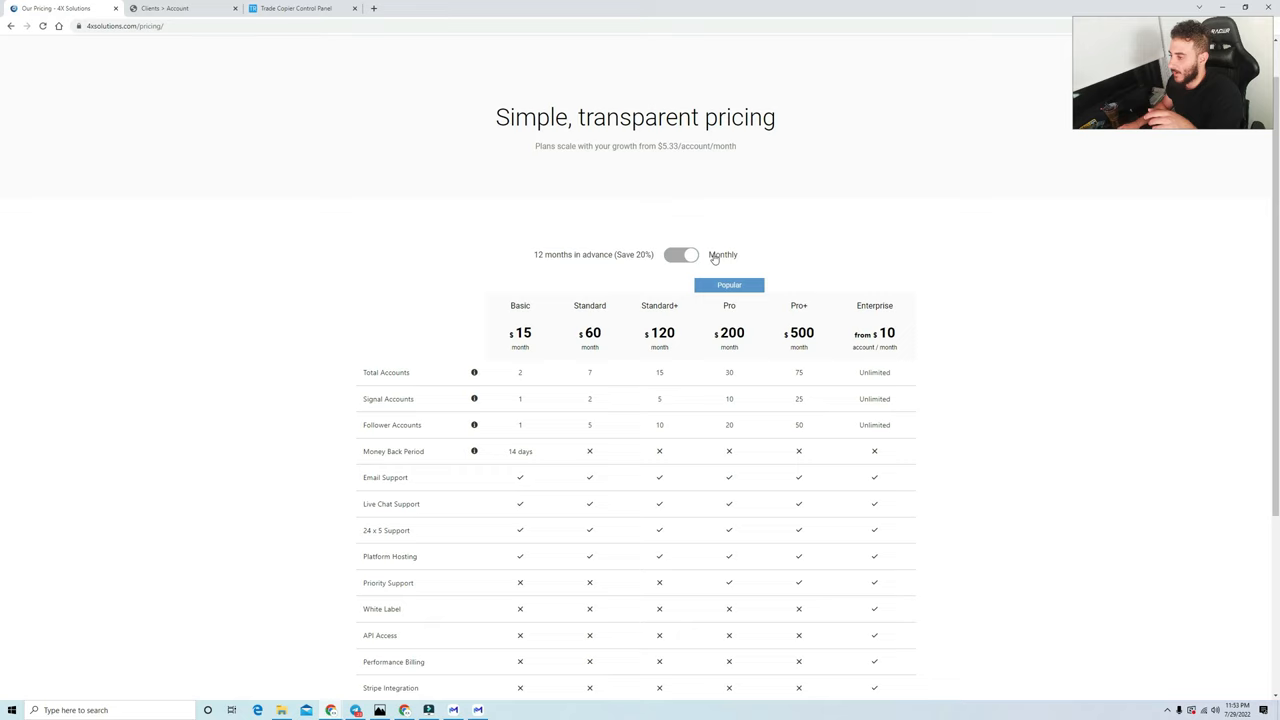
# - Review the comparison table, marking the Basic plan's 14-day money-back and signal account count
pyautogui.scroll(-3)
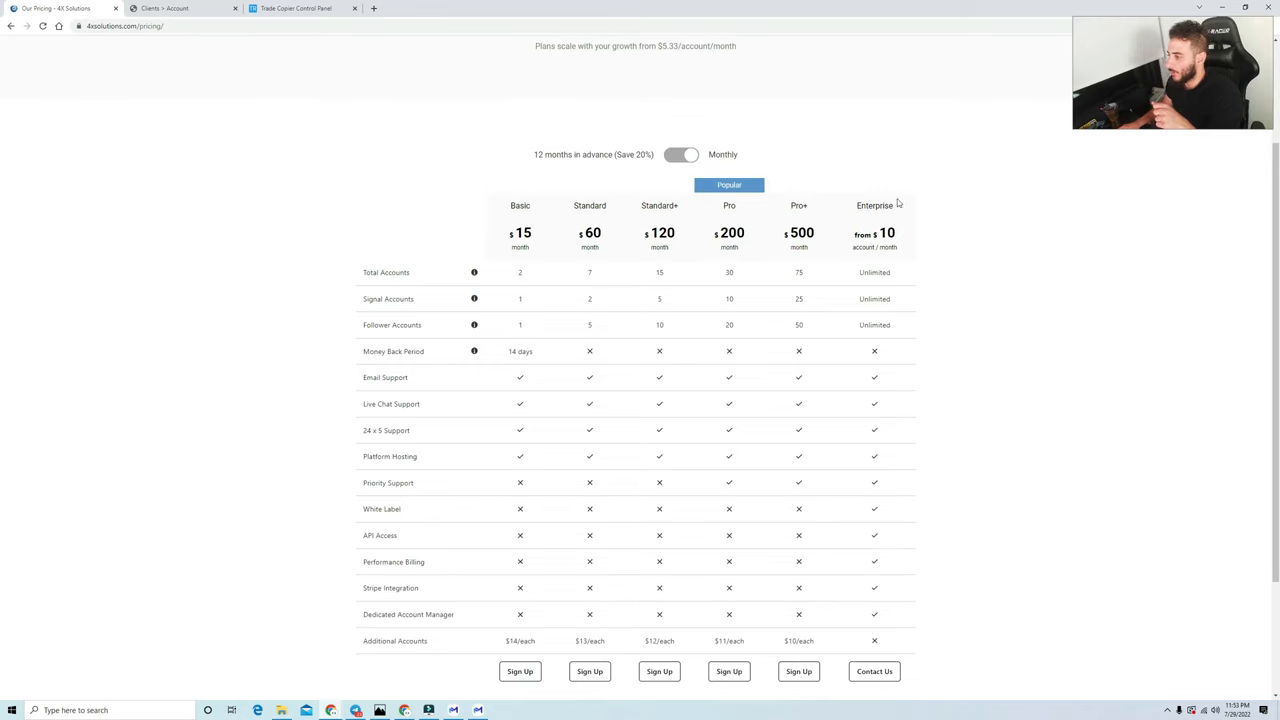
pyautogui.moveTo(332, 320)
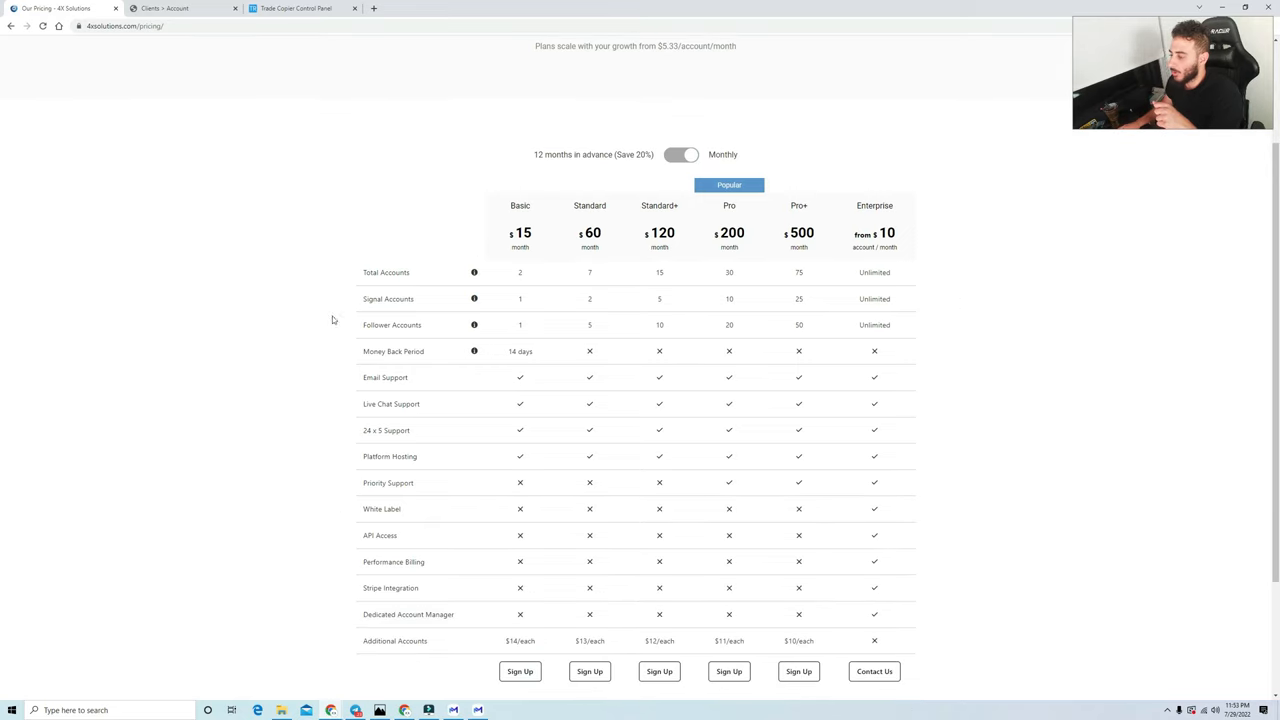
pyautogui.moveTo(460, 152)
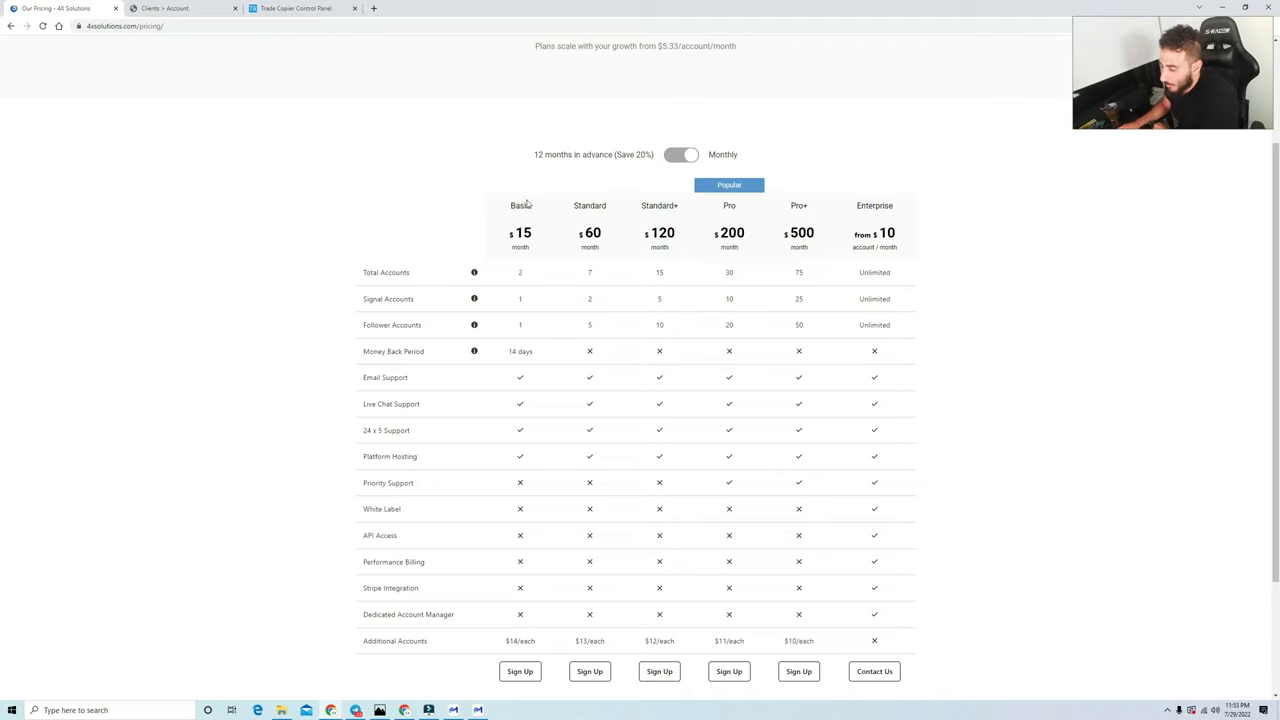
pyautogui.scroll(-3)
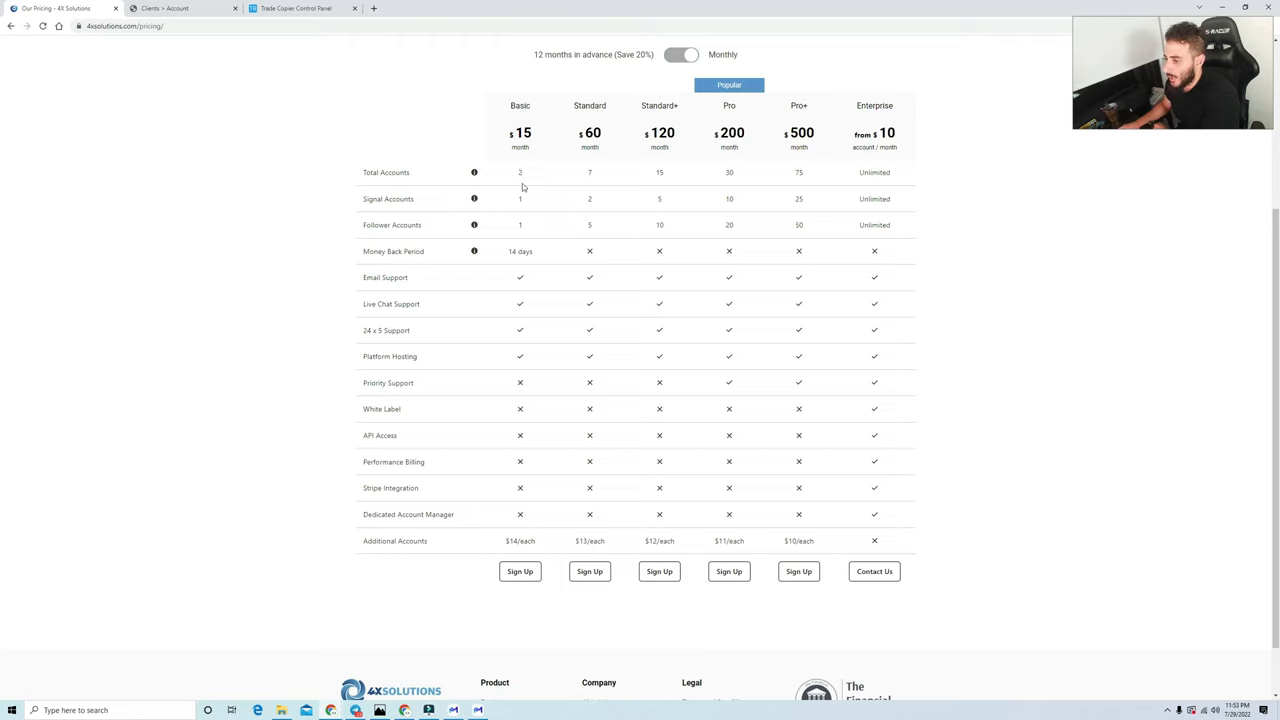
pyautogui.moveTo(368, 198)
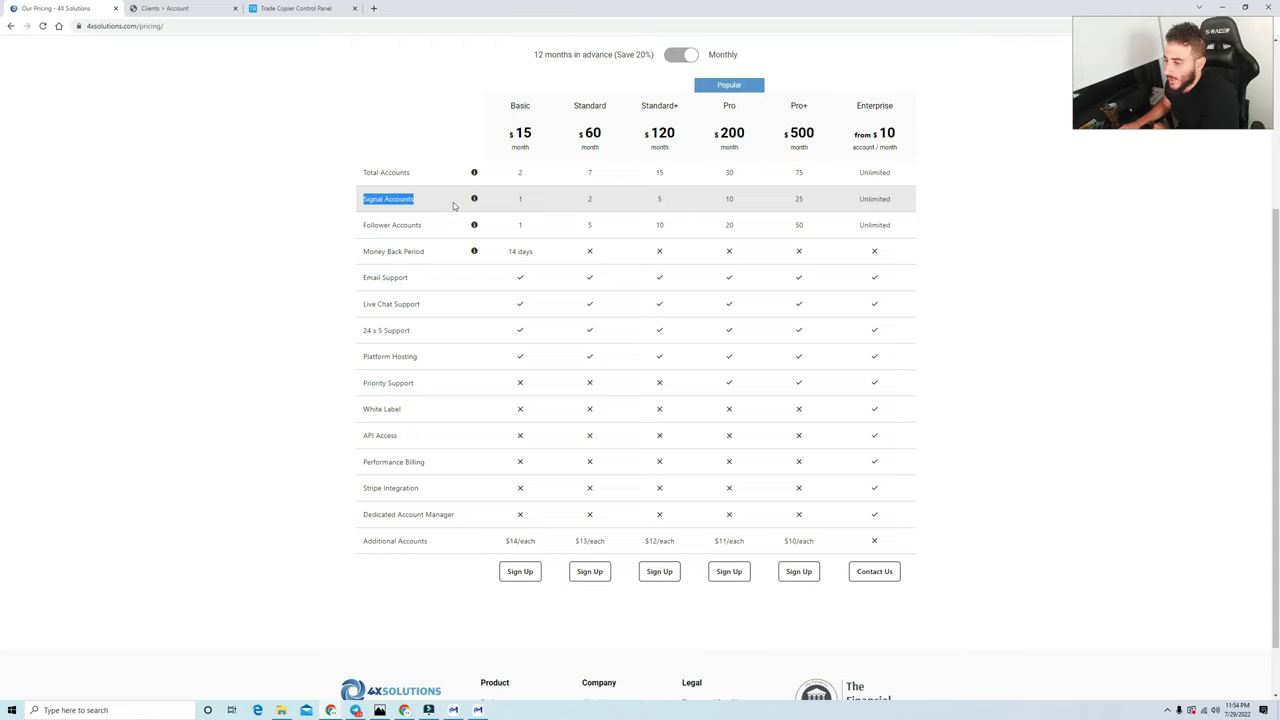
pyautogui.moveTo(520, 200)
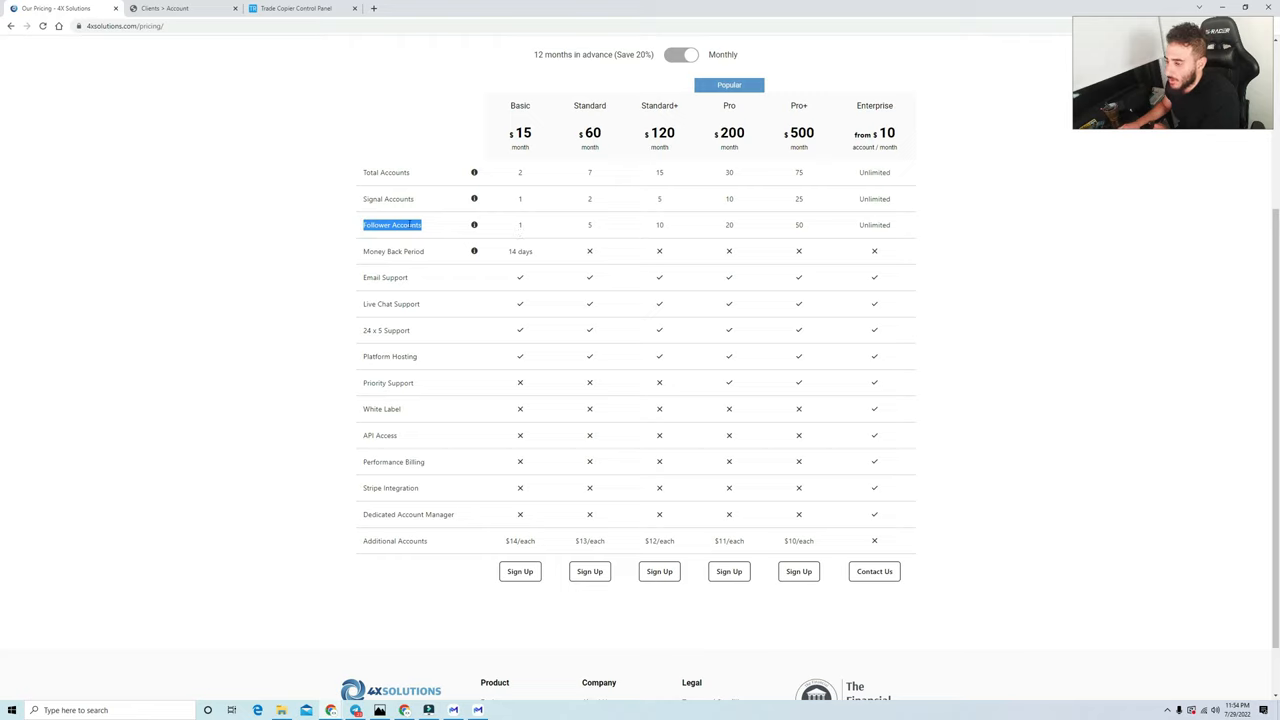
pyautogui.moveTo(388, 202)
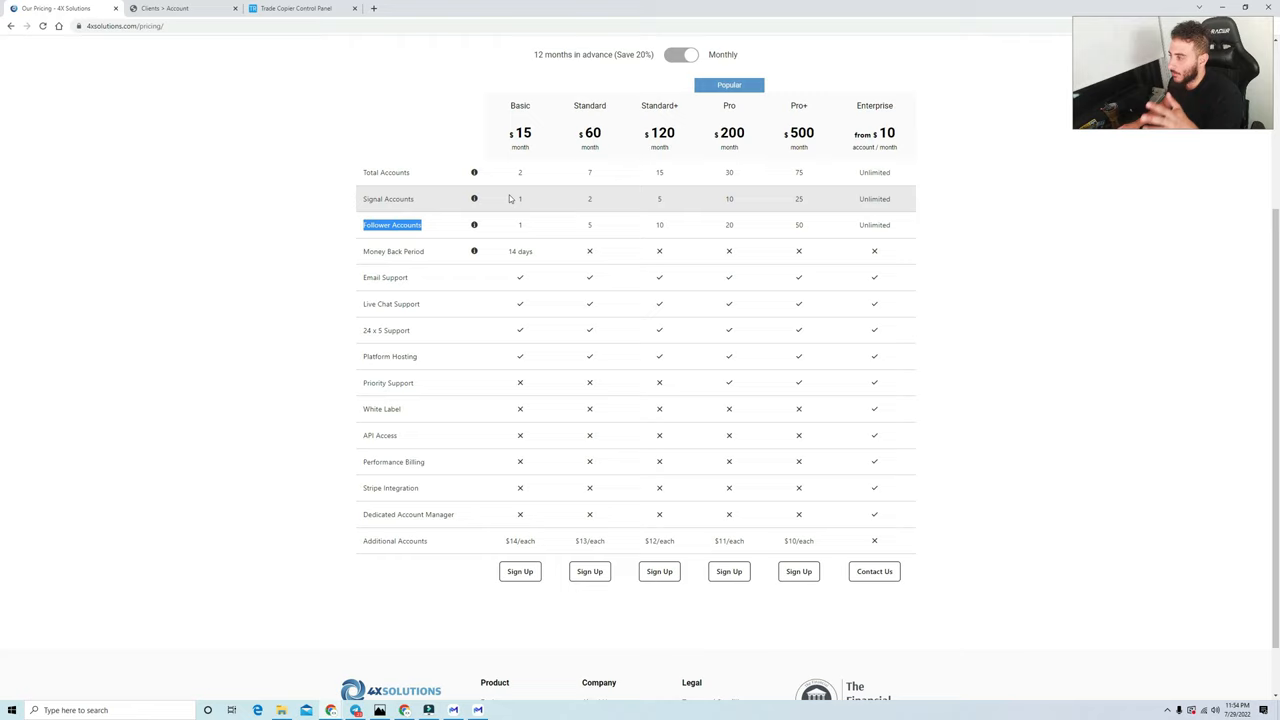
pyautogui.moveTo(540, 256)
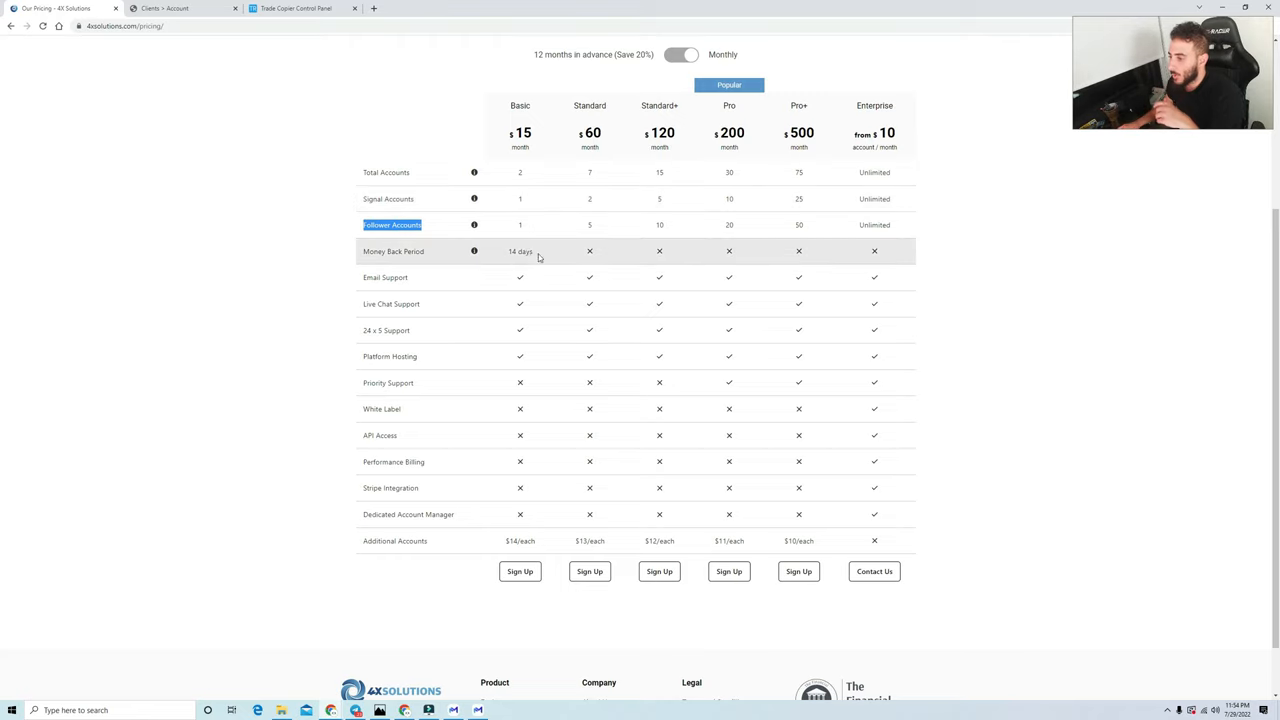
pyautogui.doubleClick(520, 252)
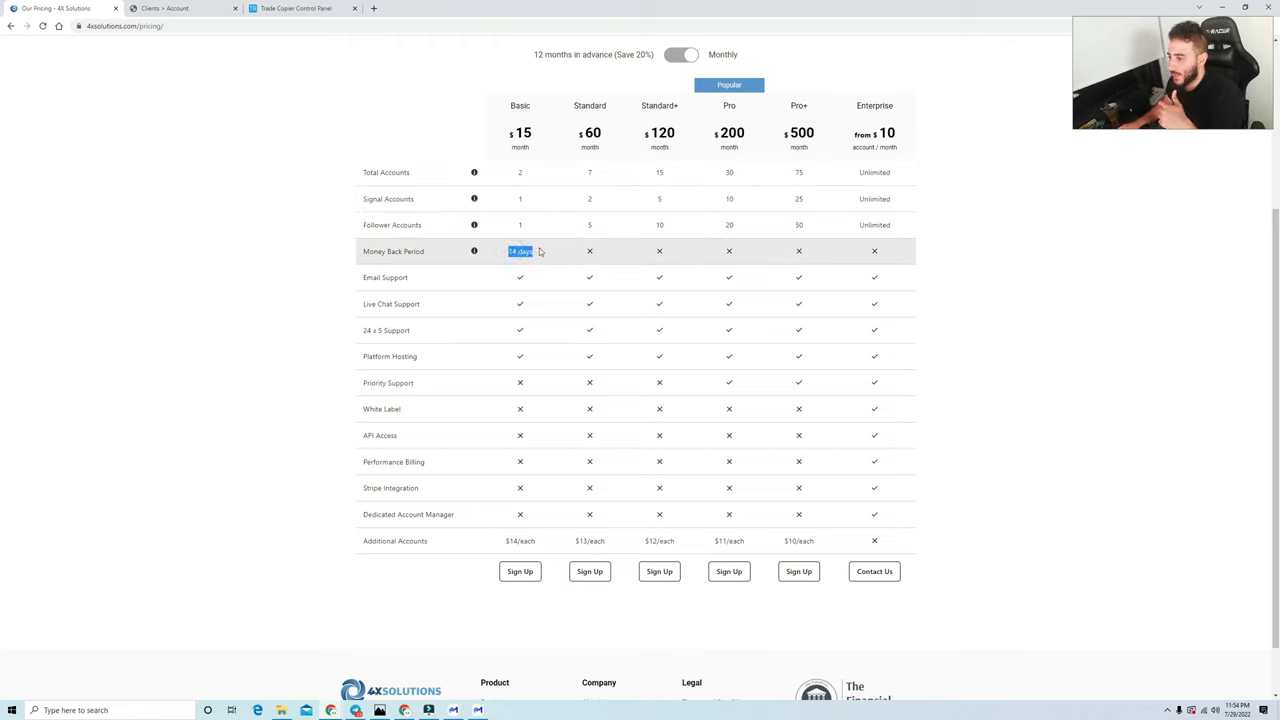
pyautogui.moveTo(512, 102)
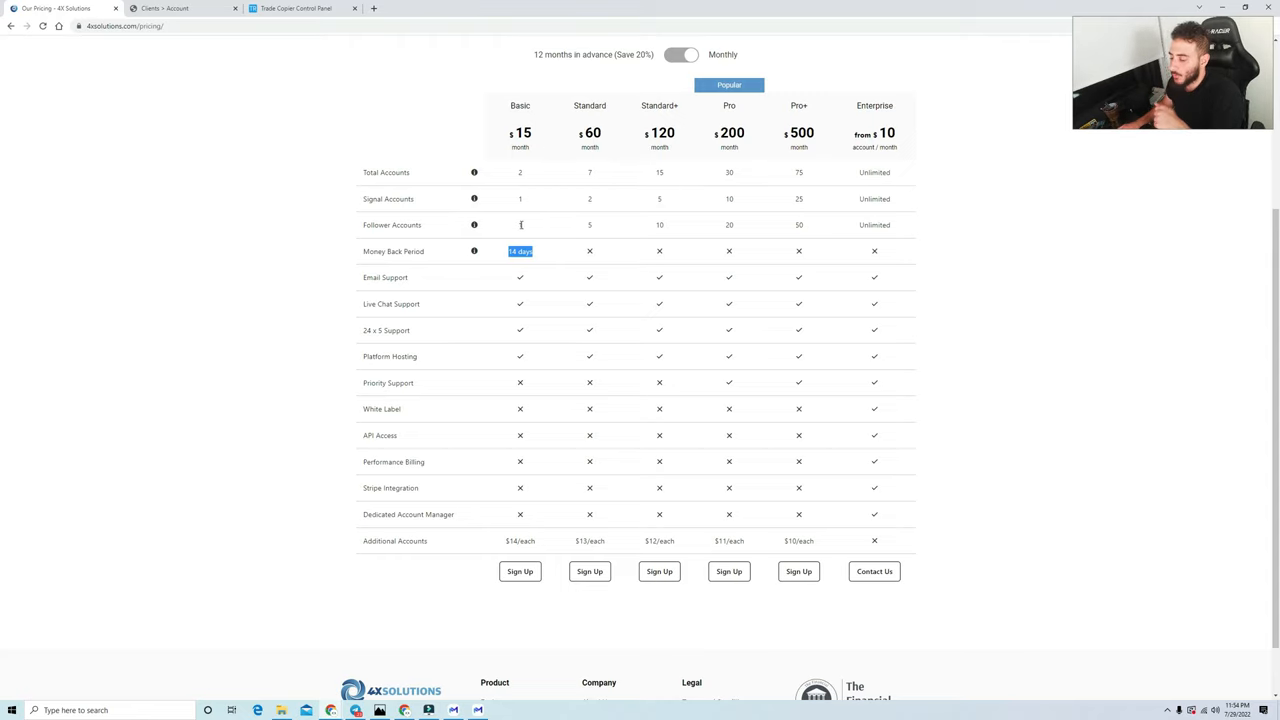
pyautogui.moveTo(528, 224)
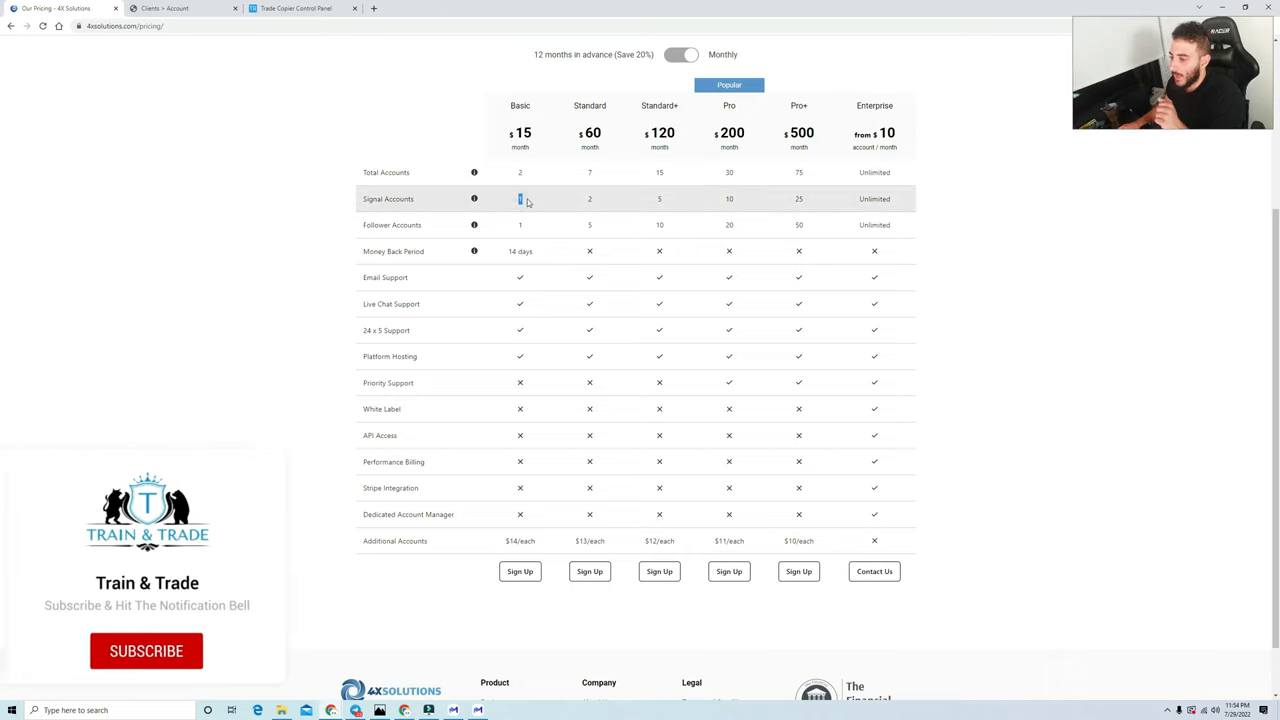
pyautogui.click(152, 652)
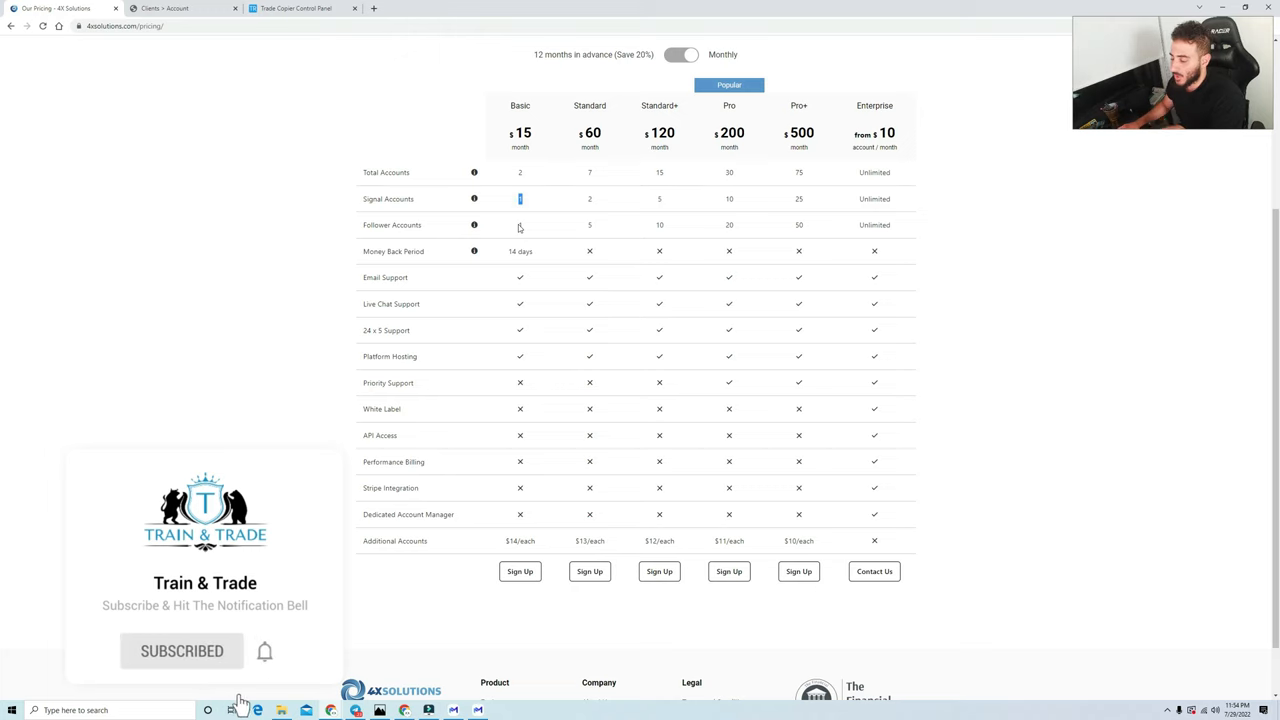
# - Scroll further down the plan comparison table to the additional accounts row
pyautogui.scroll(-3)
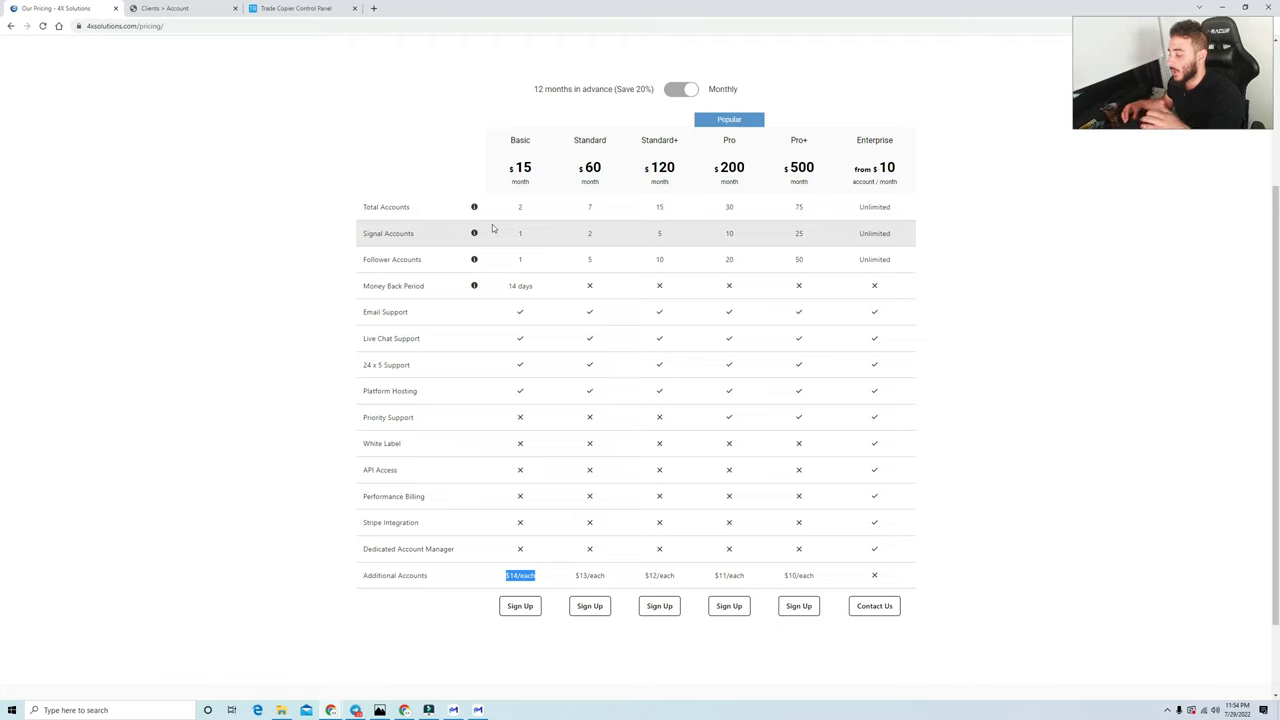
pyautogui.moveTo(586, 236)
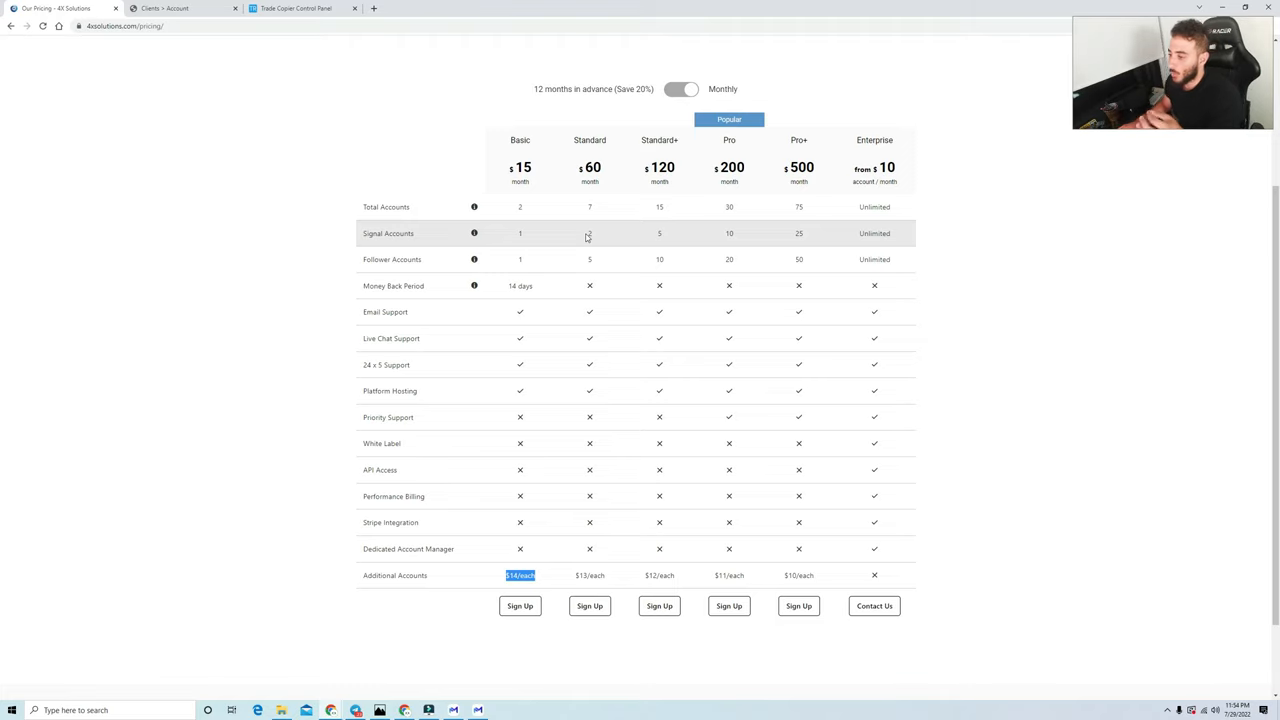
pyautogui.moveTo(576, 248)
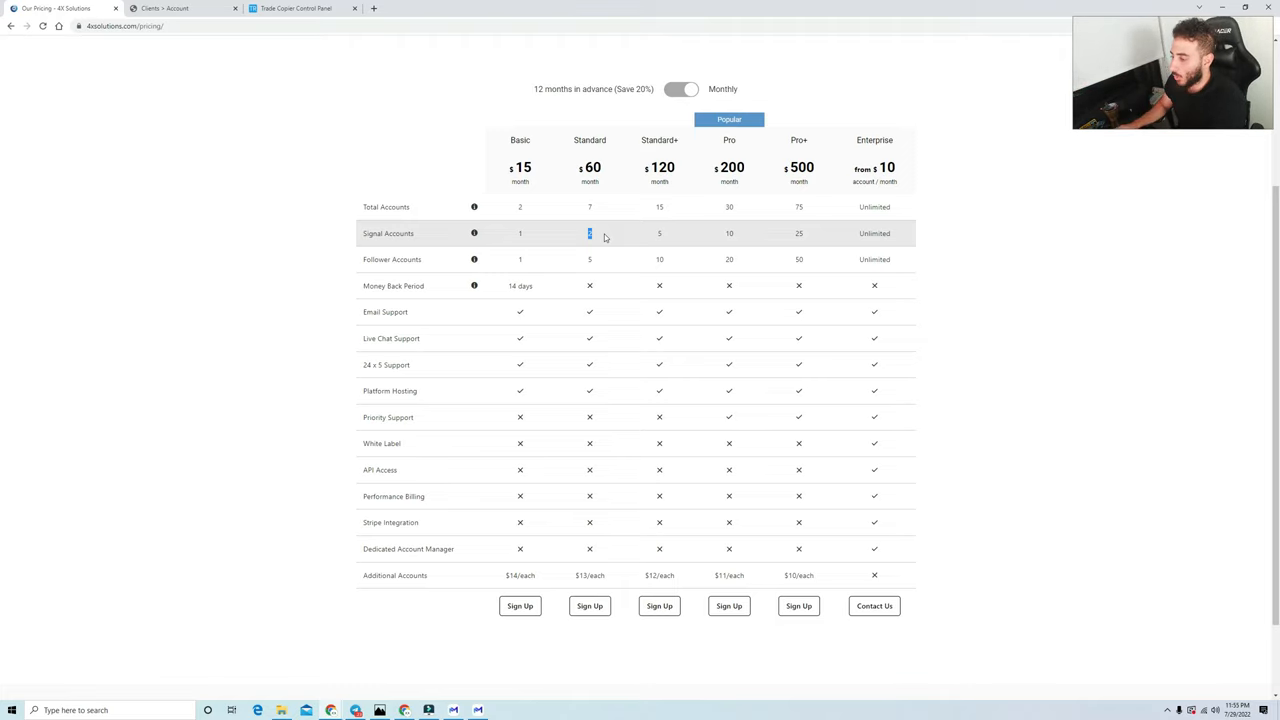
pyautogui.moveTo(456, 234)
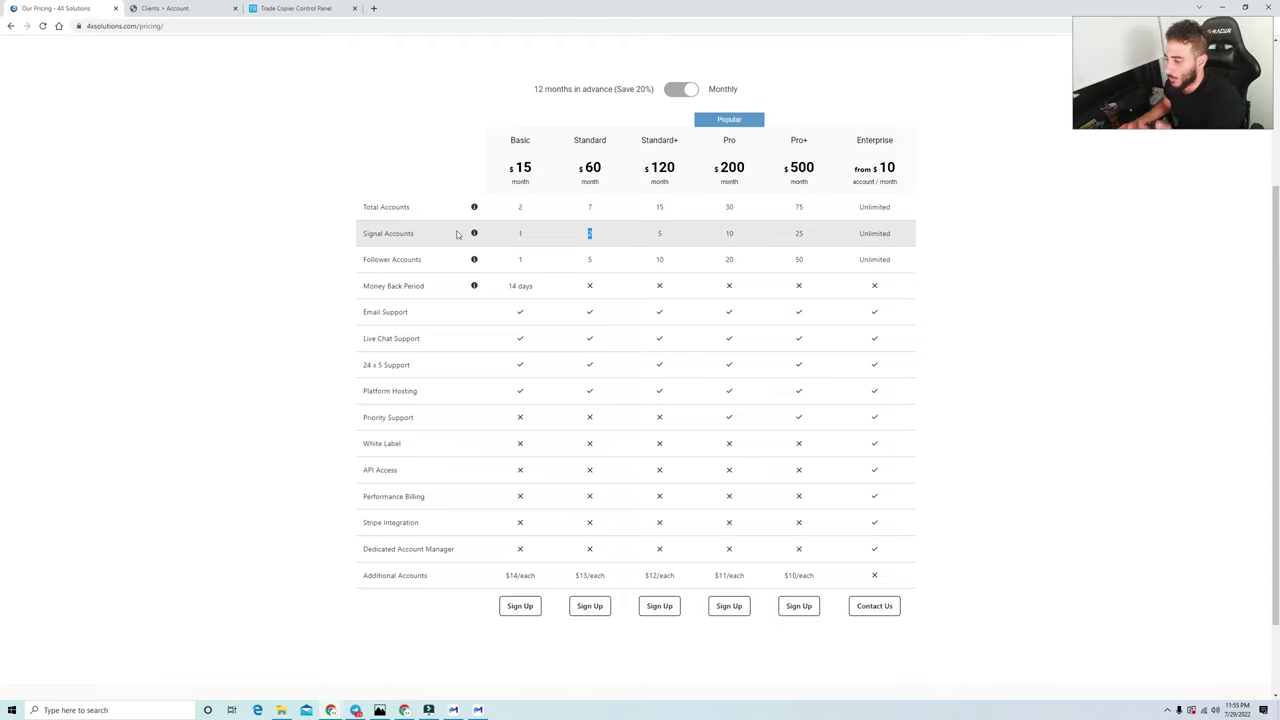
pyautogui.moveTo(592, 216)
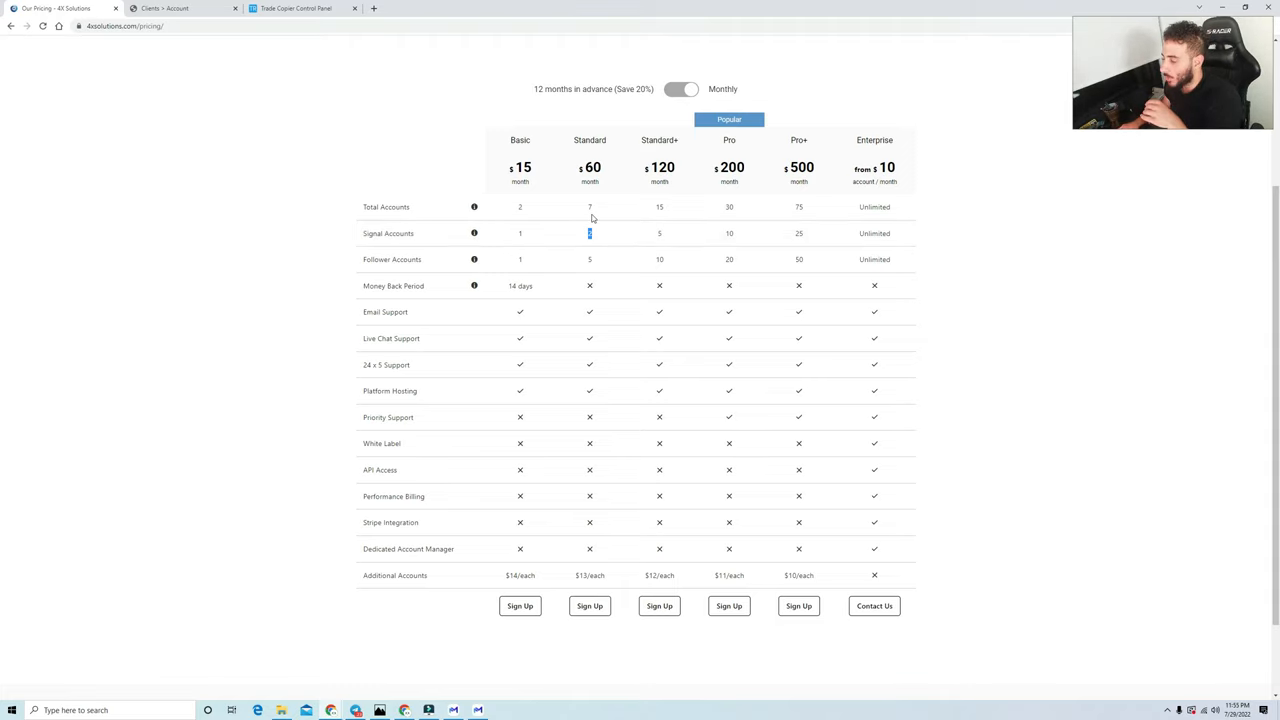
pyautogui.moveTo(400, 232)
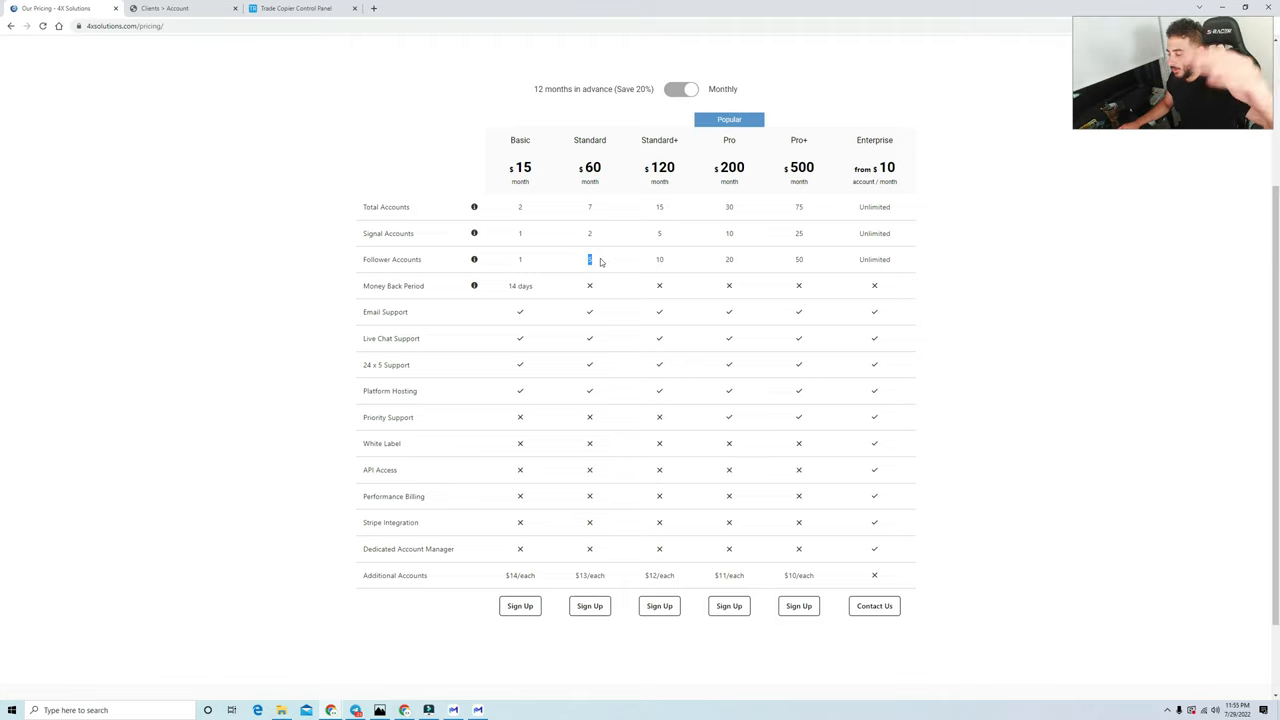
pyautogui.moveTo(584, 238)
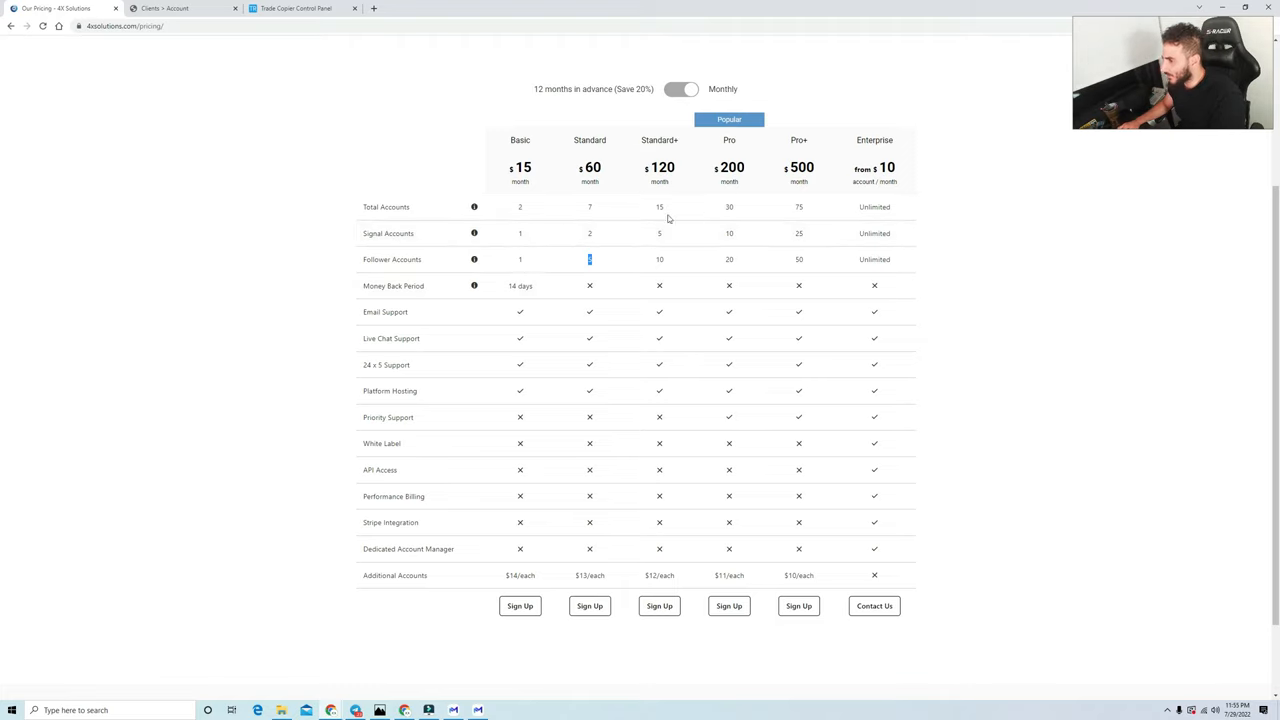
pyautogui.moveTo(704, 214)
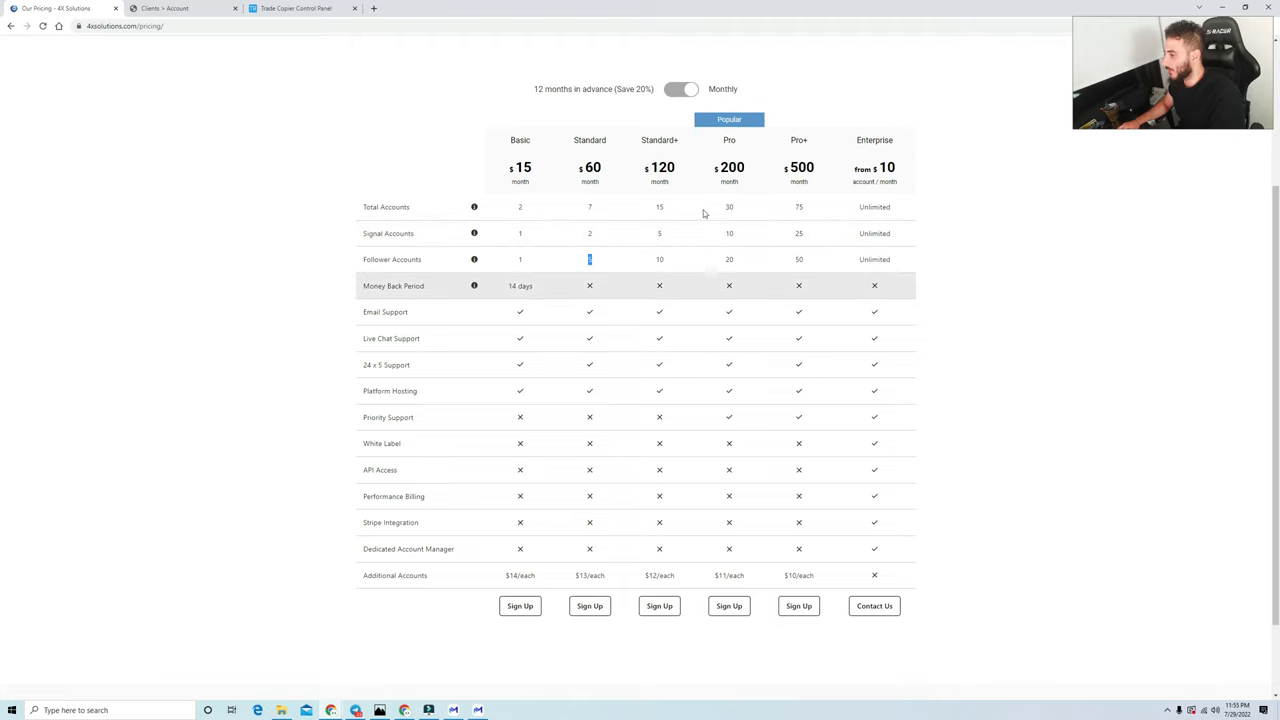
pyautogui.moveTo(728, 180)
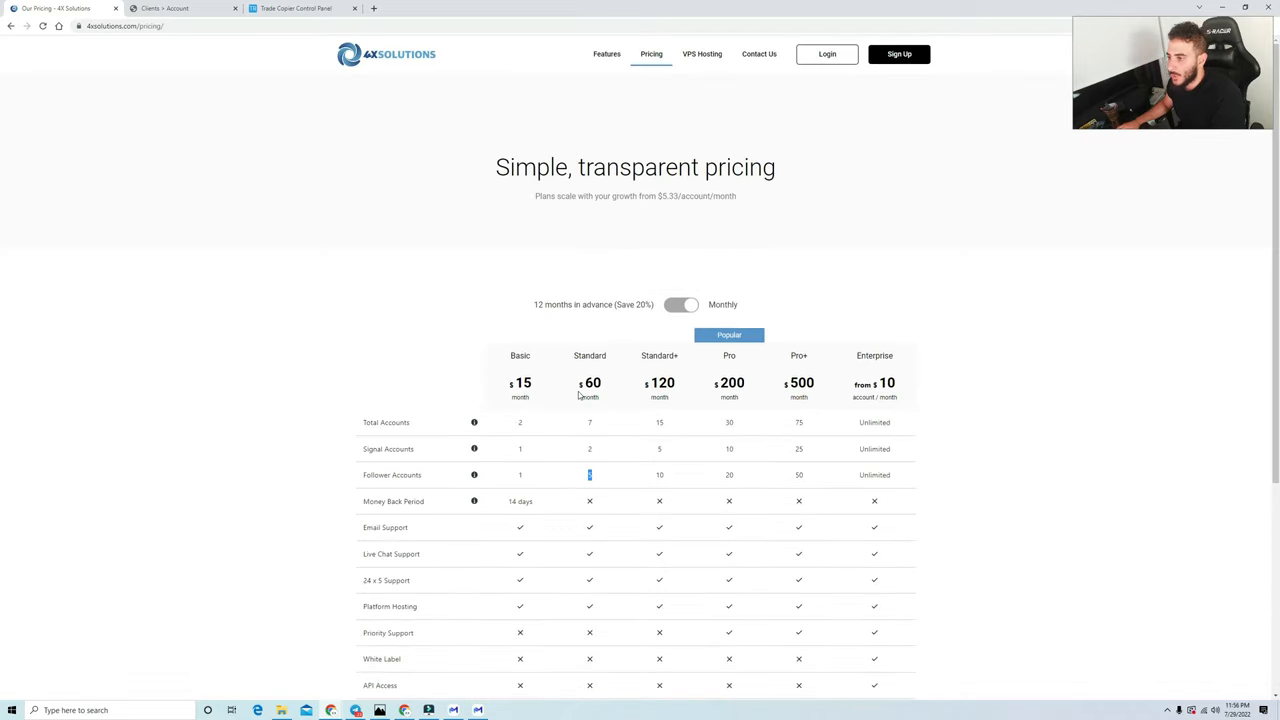
pyautogui.moveTo(252, 76)
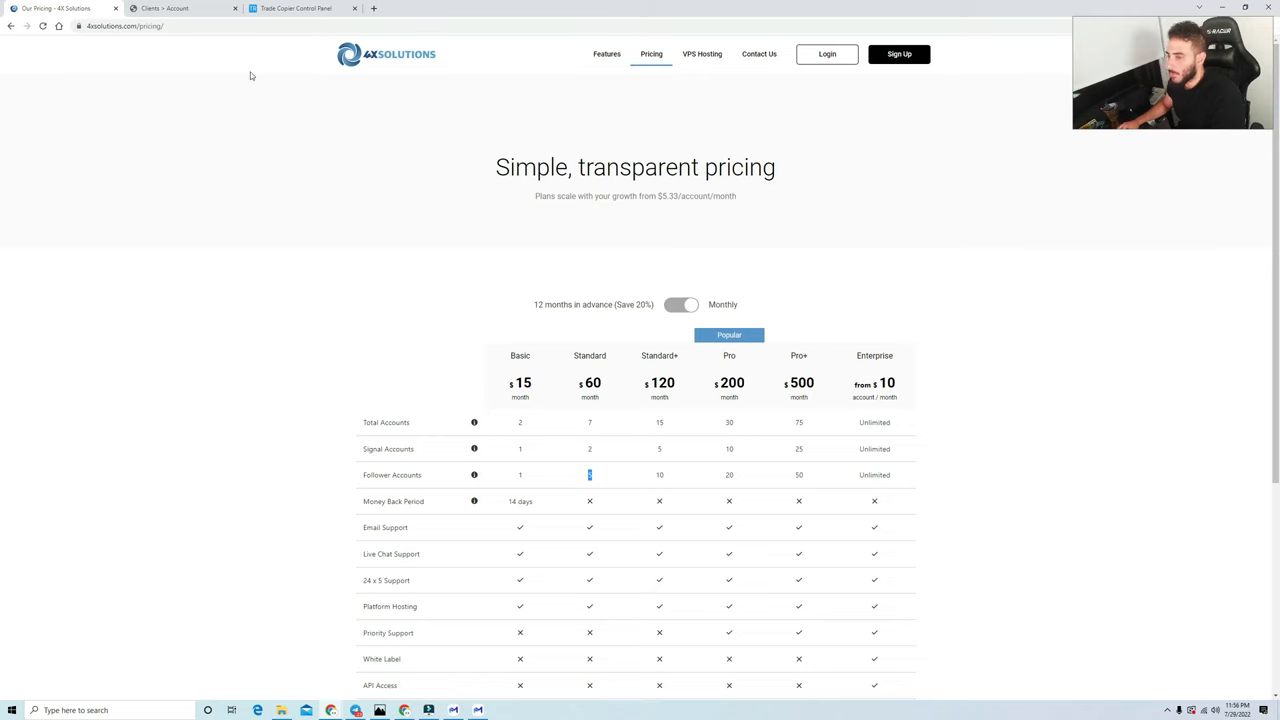
# - Go to the client account page and reach Trade Replicator's Signal Accounts, closing a stray add form
pyautogui.click(296, 8)
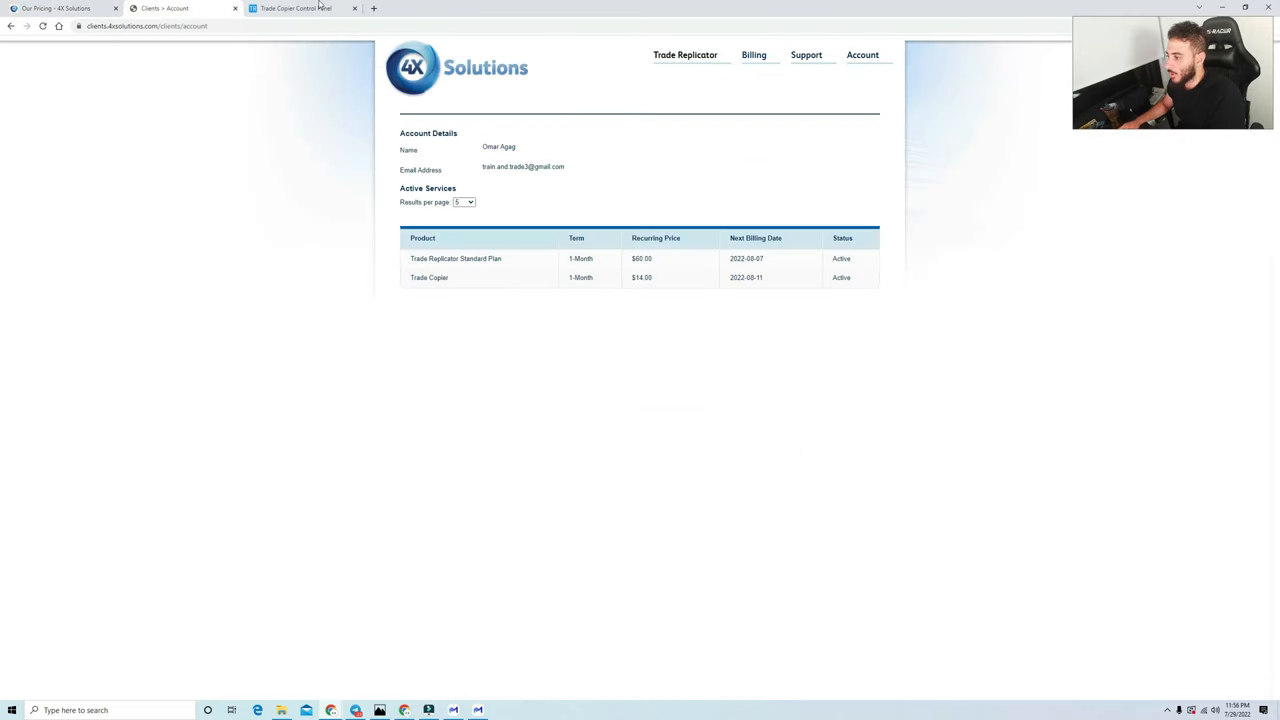
pyautogui.moveTo(688, 60)
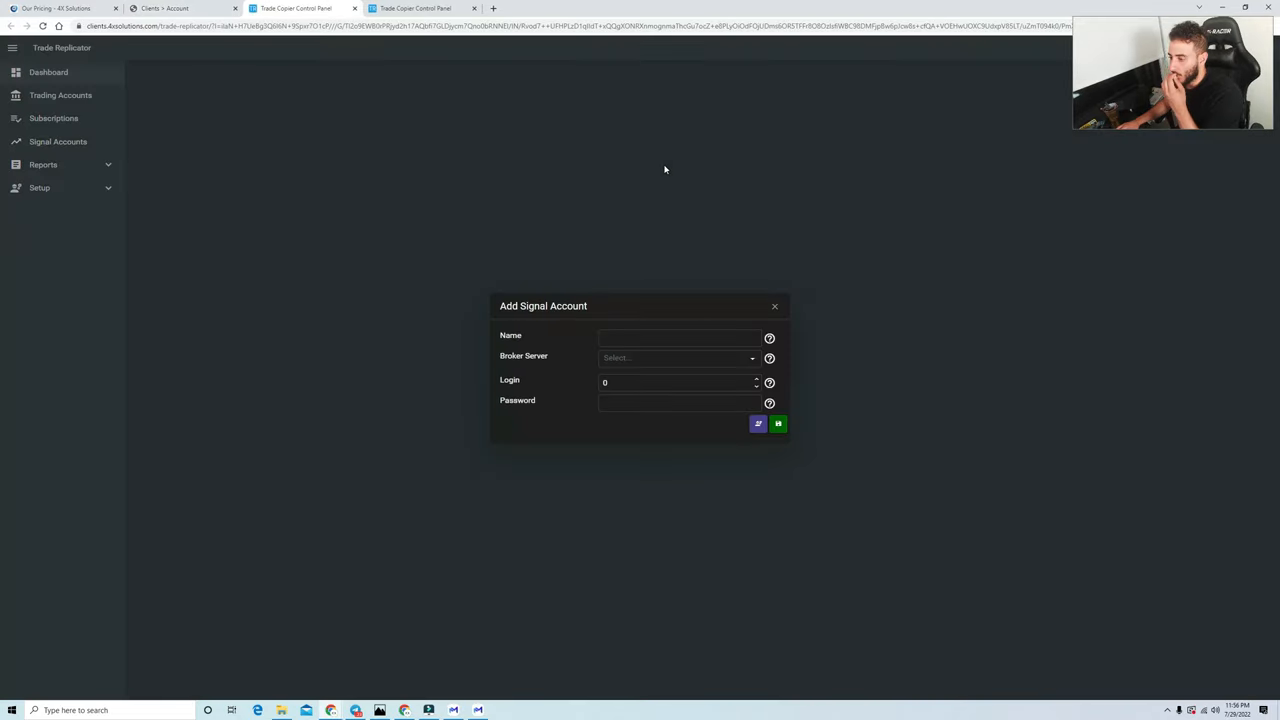
pyautogui.click(680, 336)
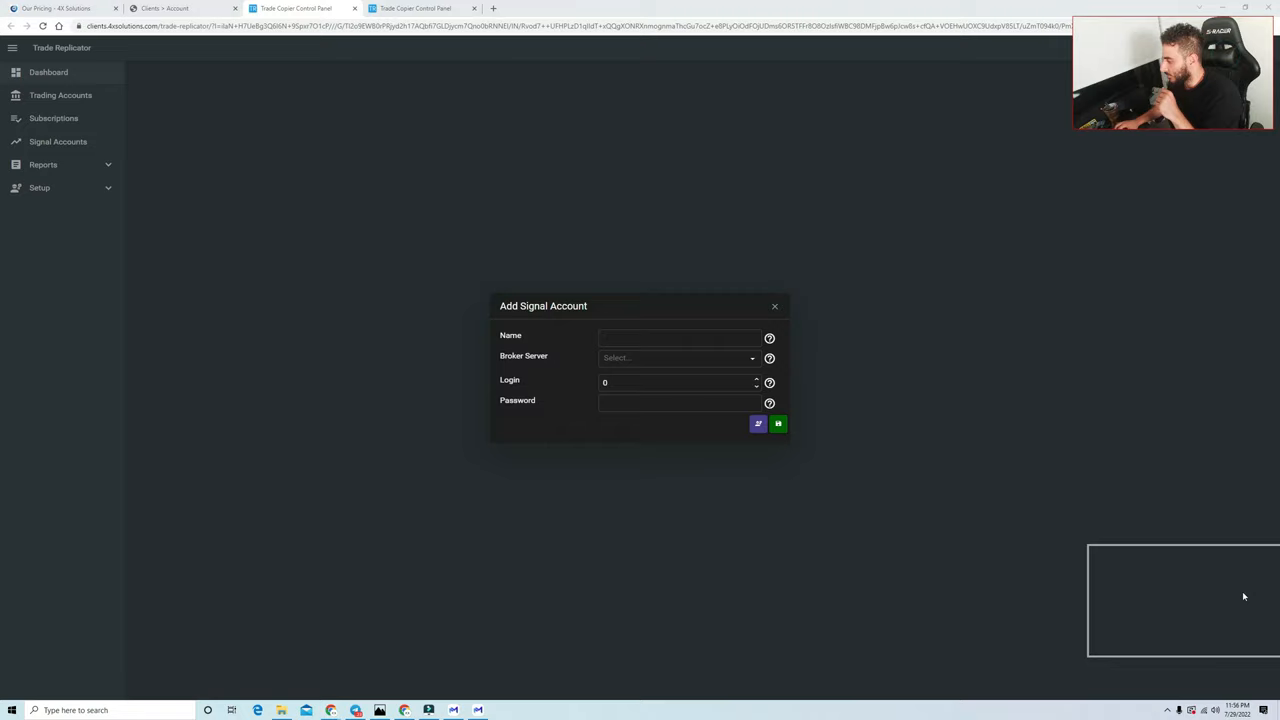
pyautogui.click(774, 306)
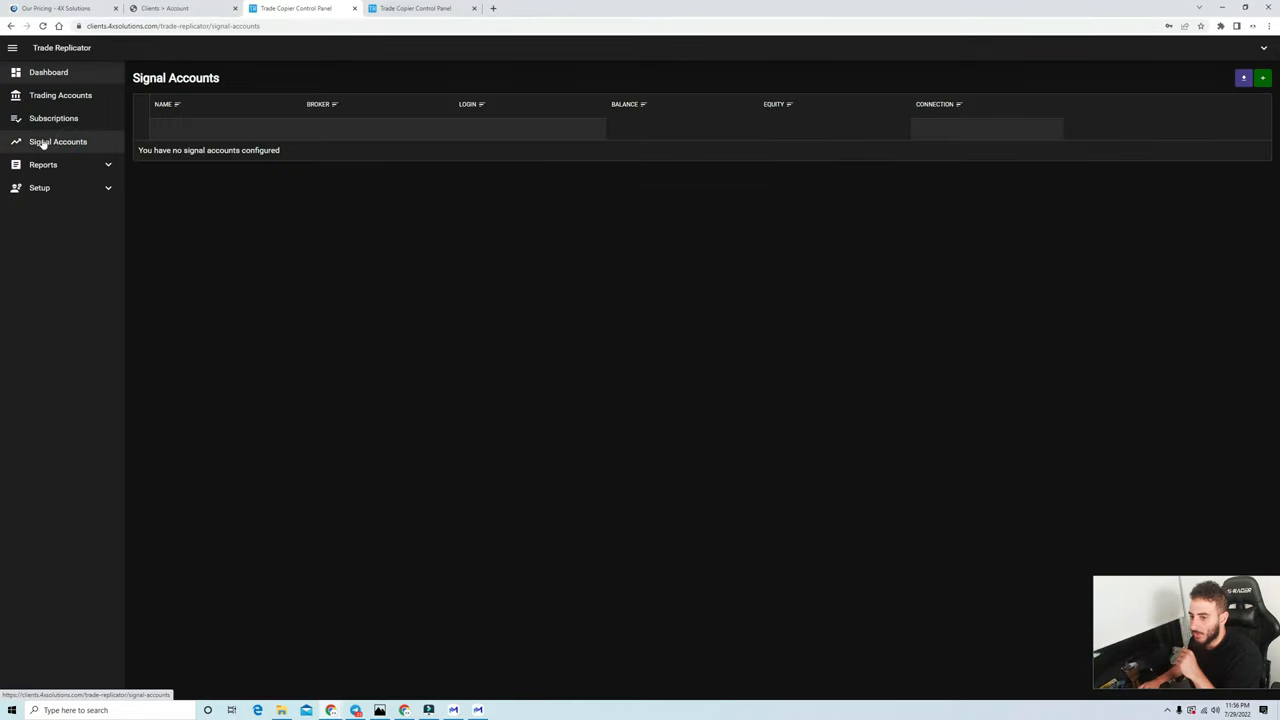
pyautogui.moveTo(1260, 78)
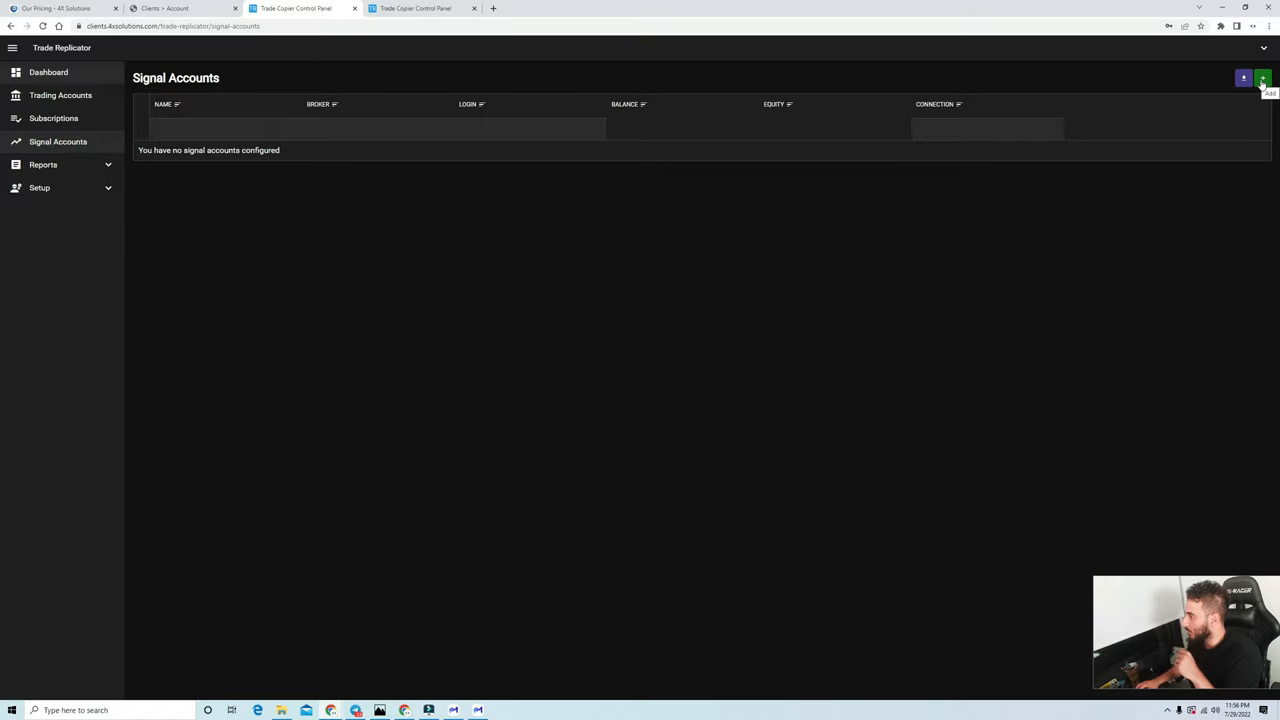
# - Start a new signal account named NASH DEMO on the NashMarkets-Demo broker server
pyautogui.click(1262, 78)
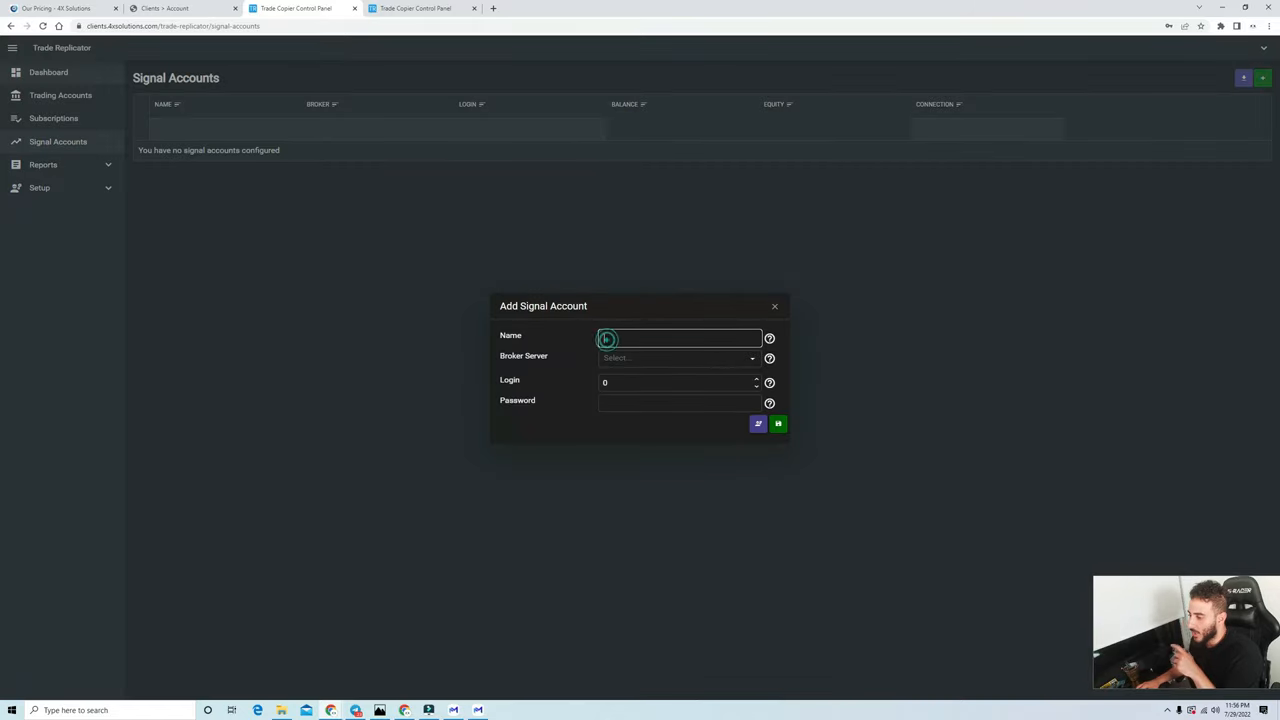
pyautogui.click(680, 336)
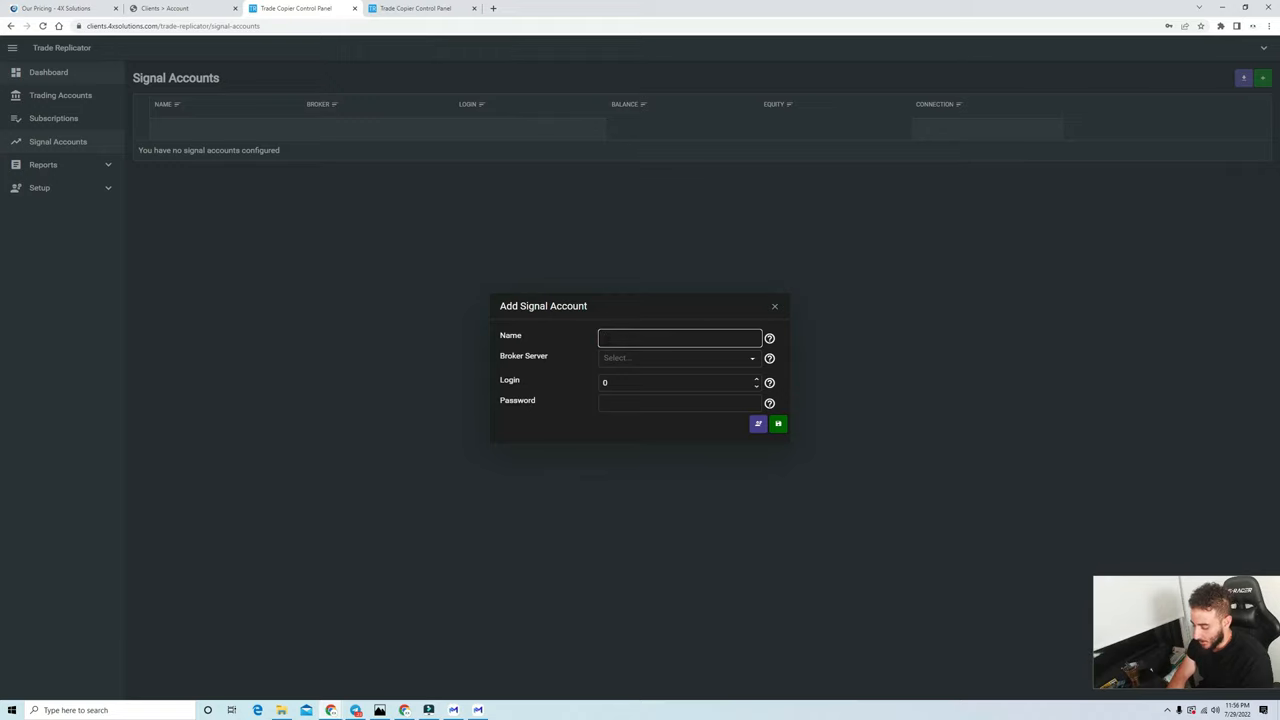
pyautogui.write('NASH DEMO')
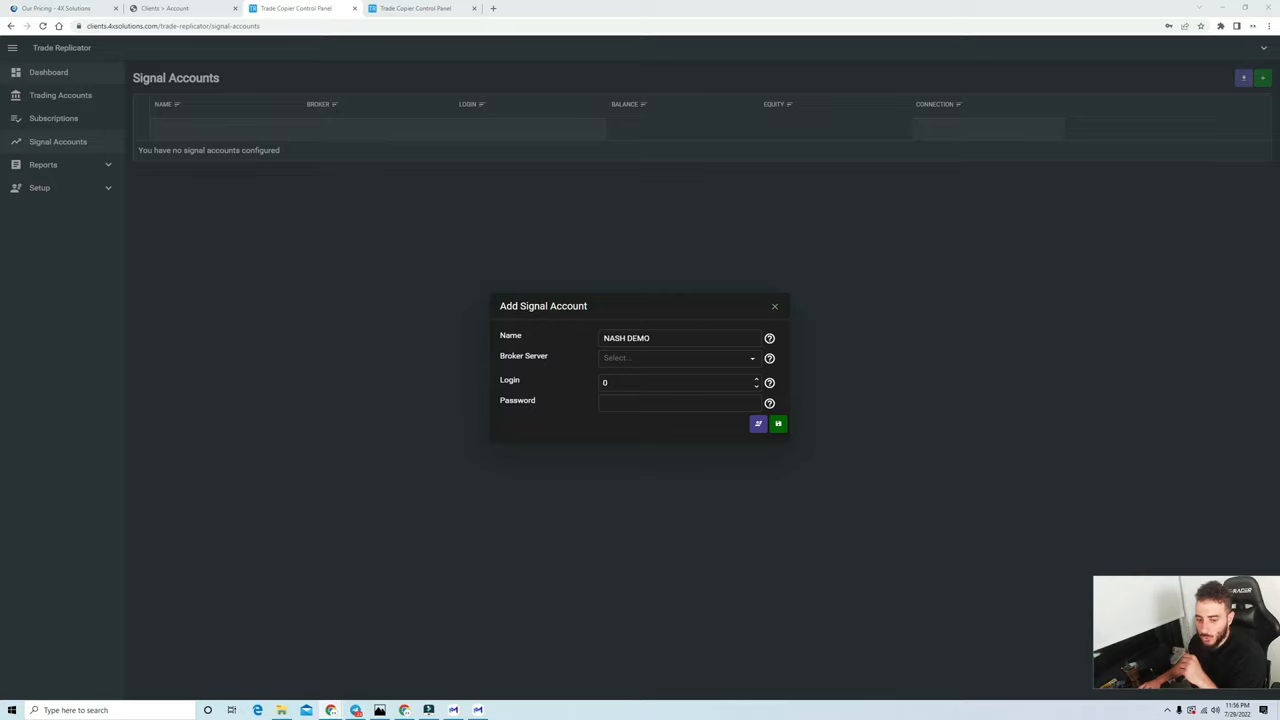
pyautogui.click(676, 358)
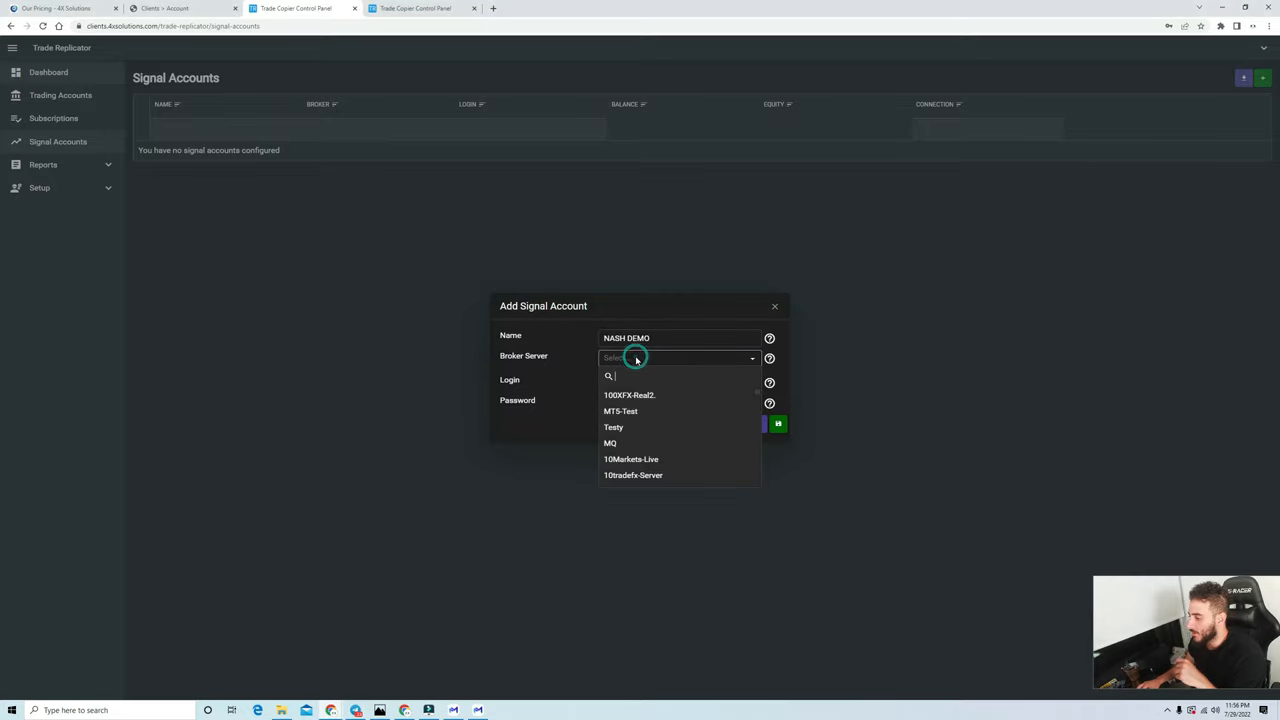
pyautogui.write('nash')
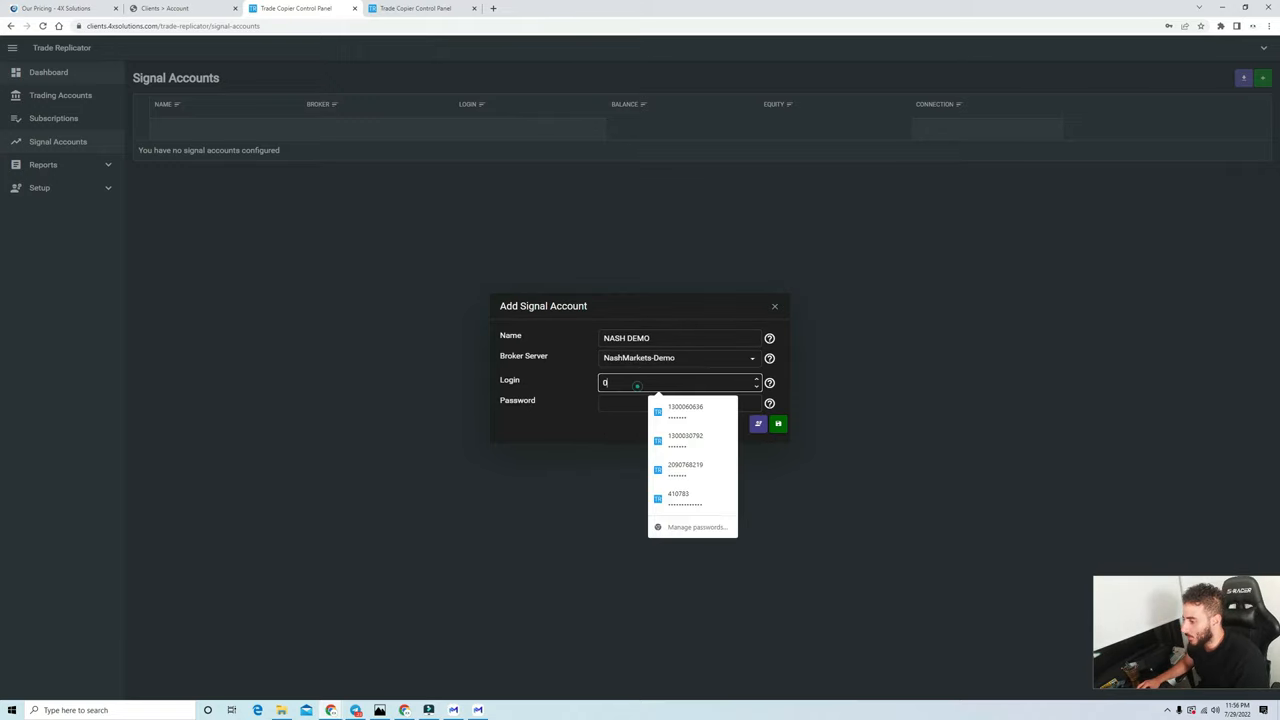
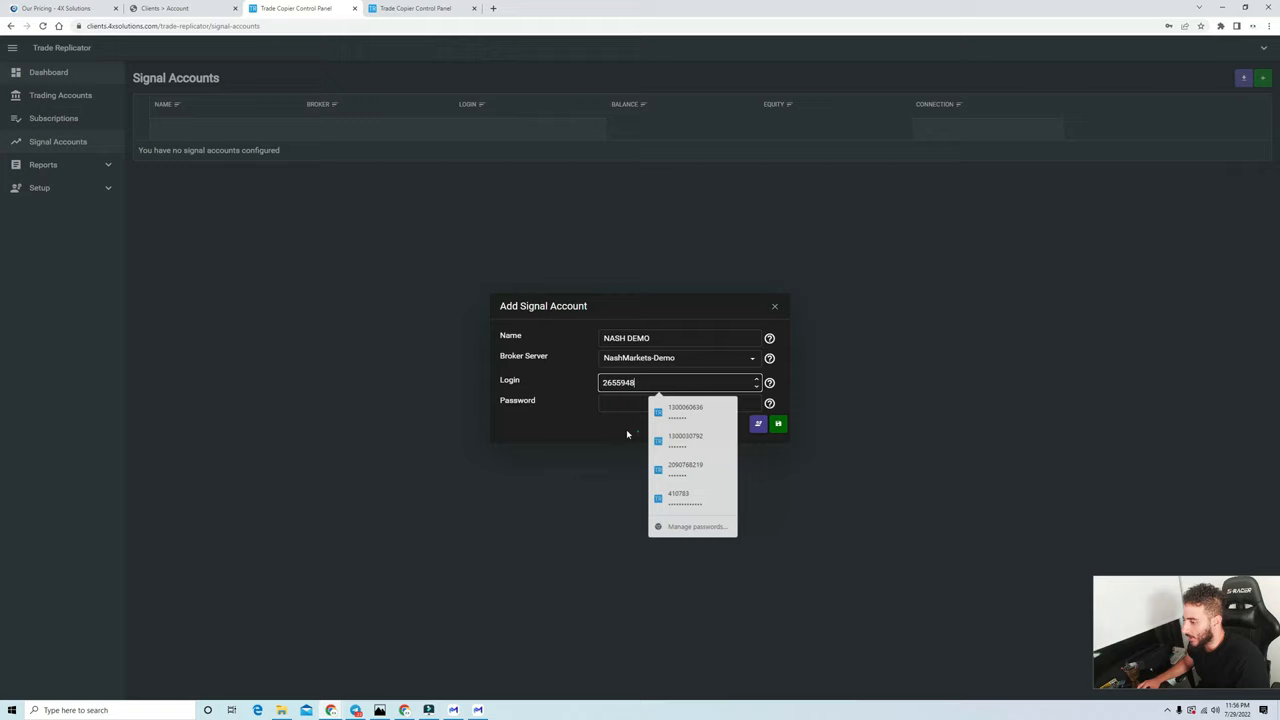
pyautogui.click(680, 402)
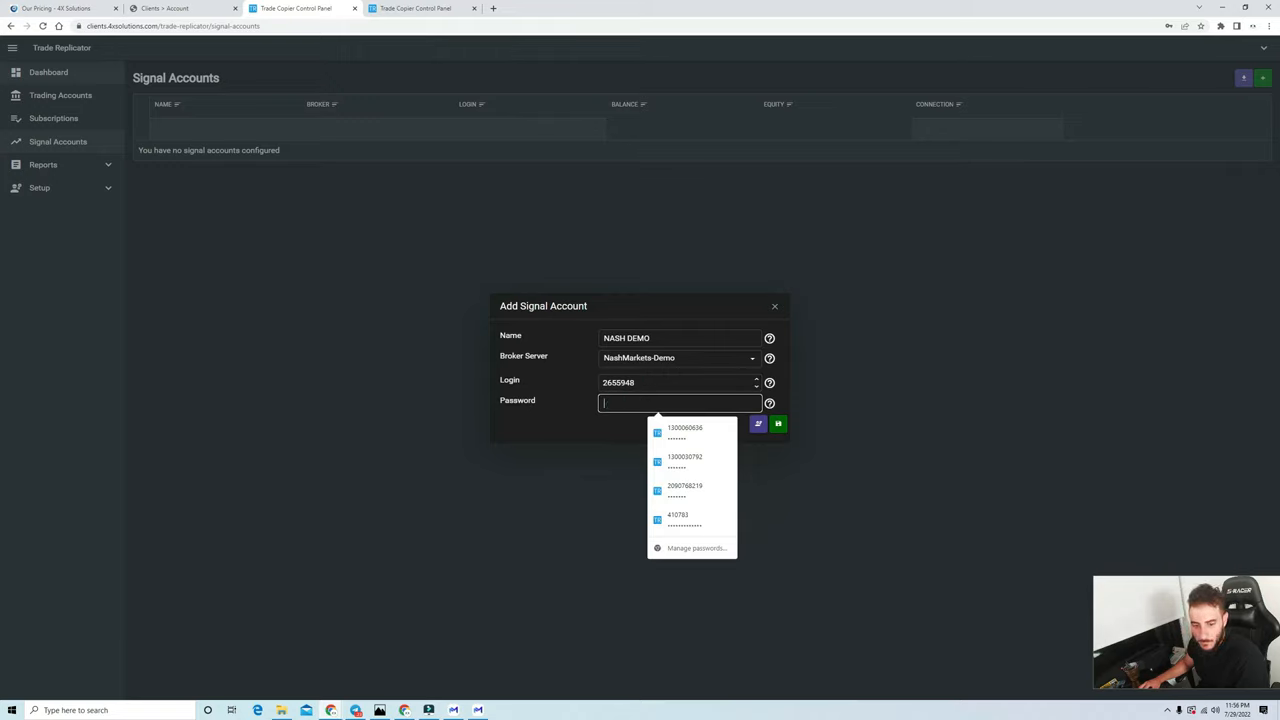
pyautogui.click(640, 552)
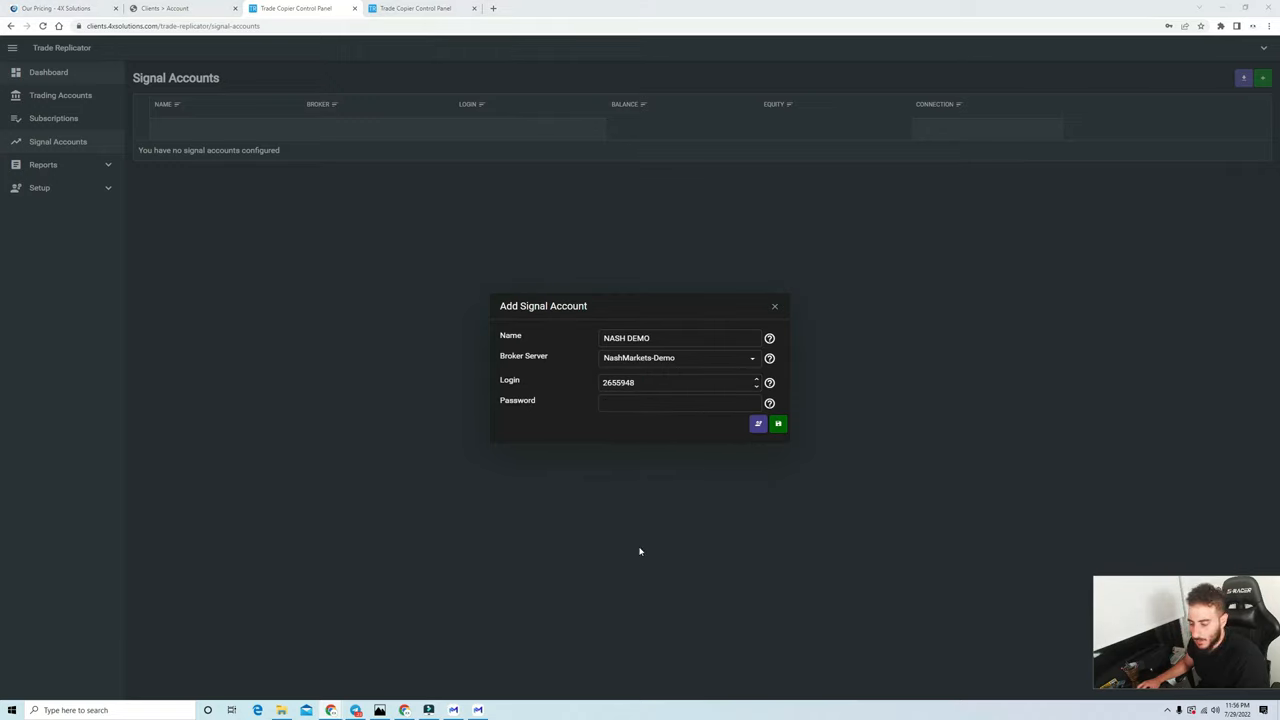
pyautogui.click(680, 404)
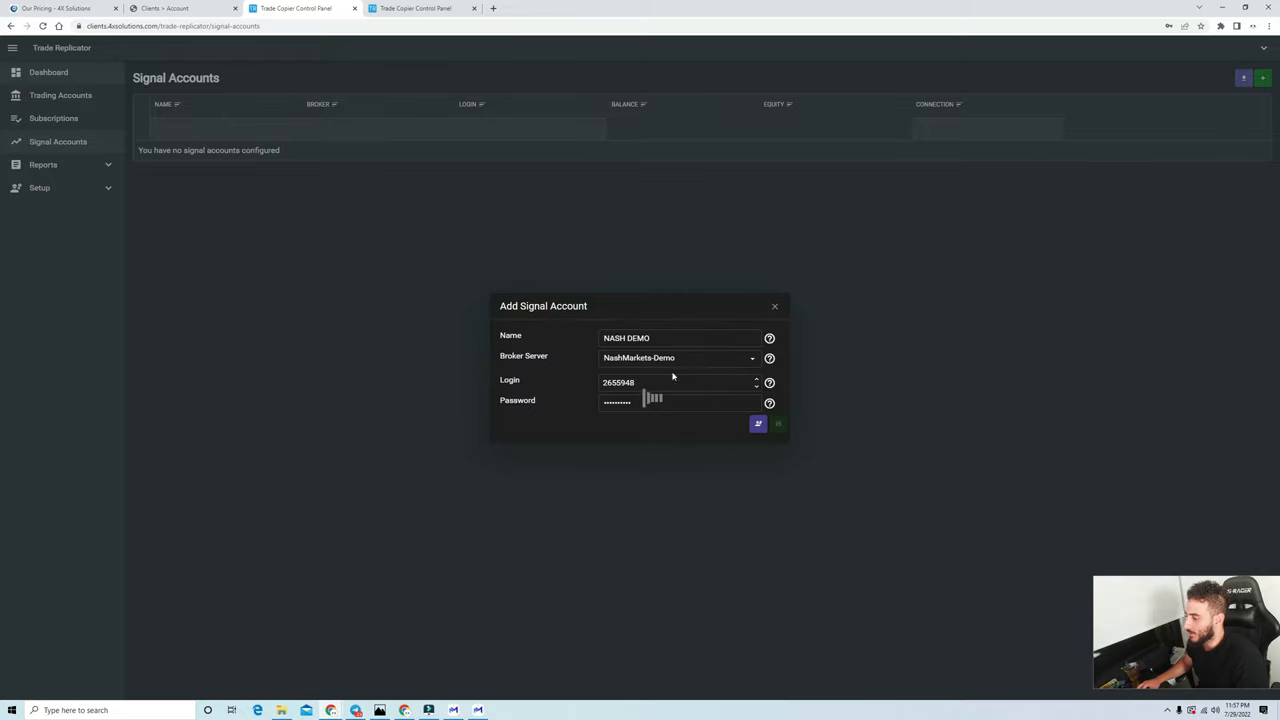
pyautogui.click(756, 424)
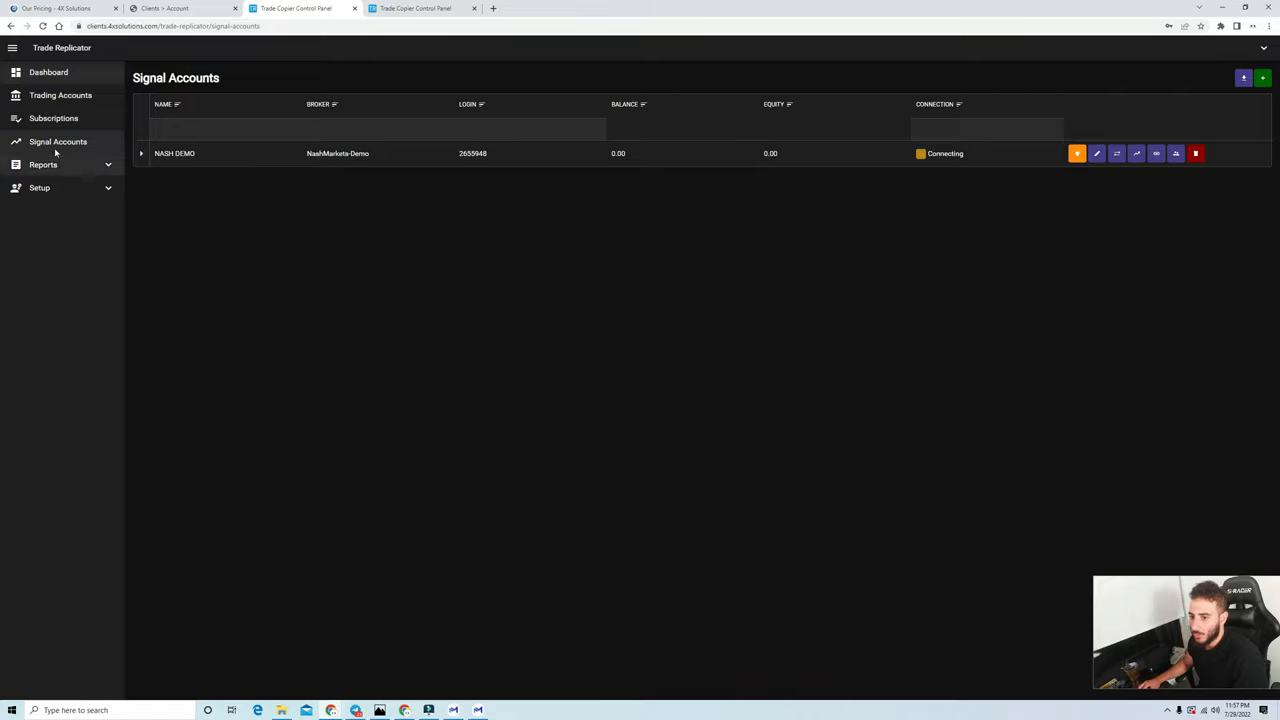
# - Check the signal accounts list, then begin adding a new trading account from Trading Accounts
pyautogui.click(62, 96)
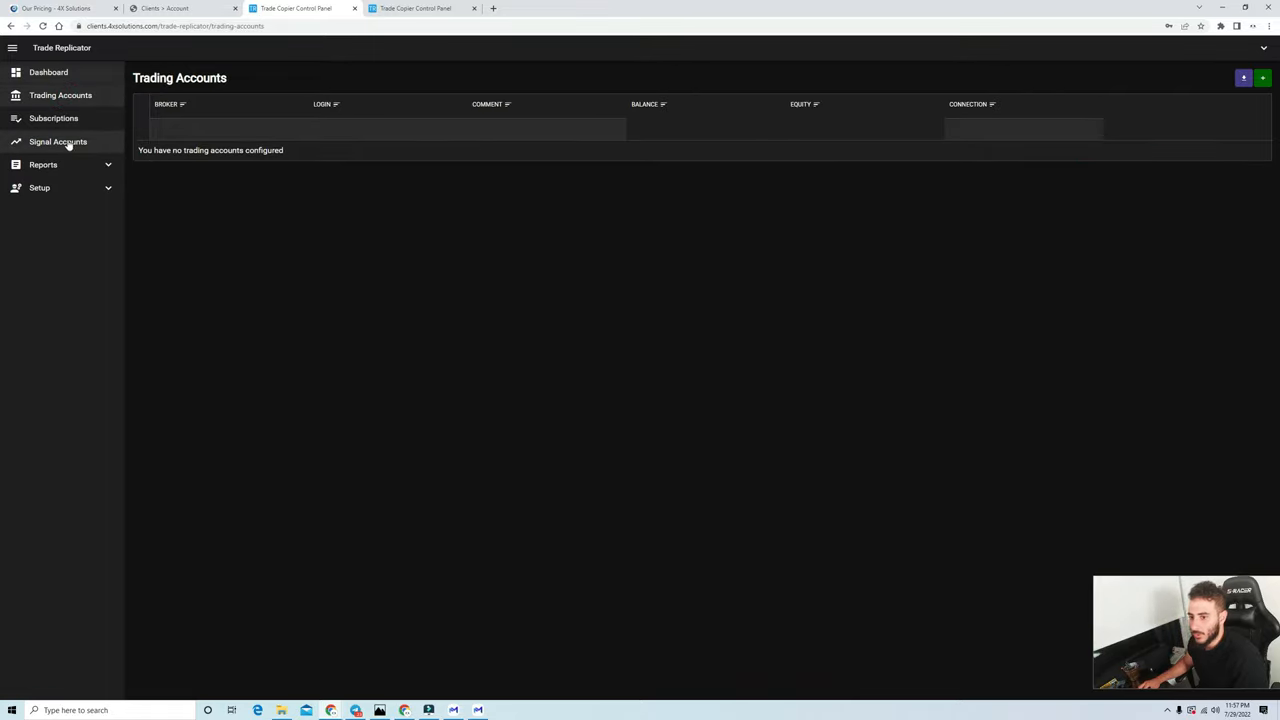
pyautogui.click(56, 140)
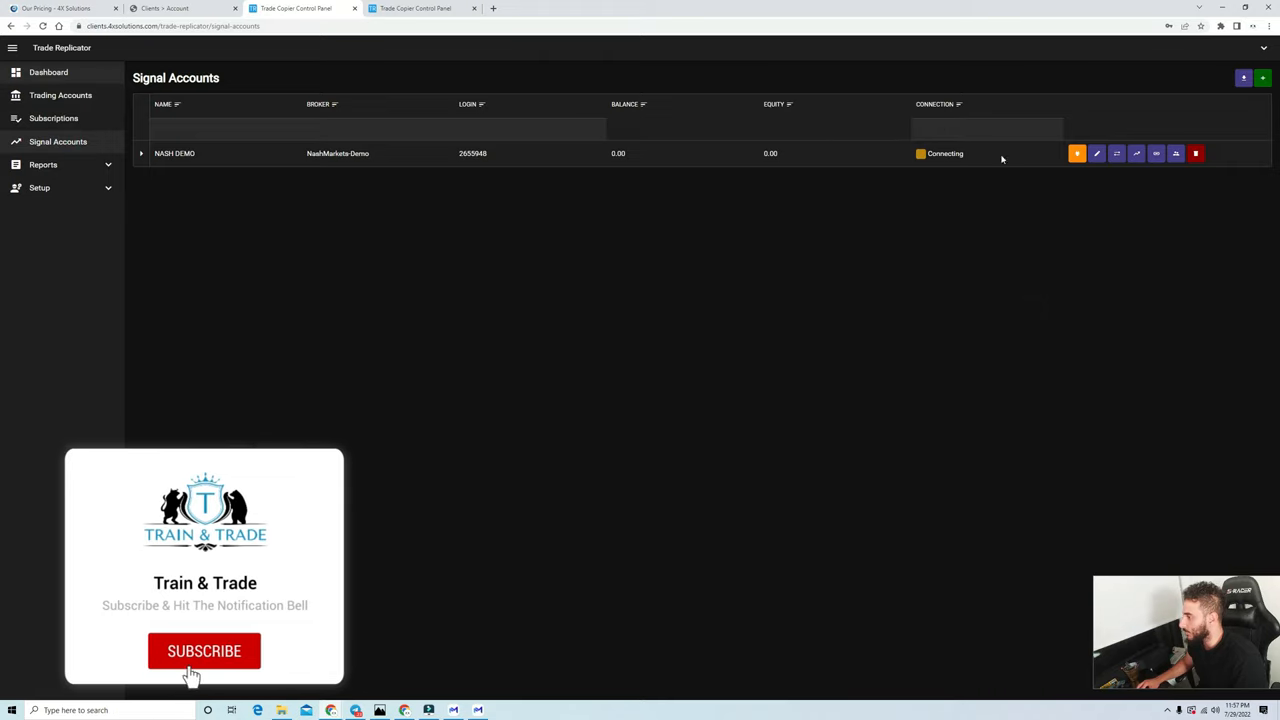
pyautogui.click(204, 652)
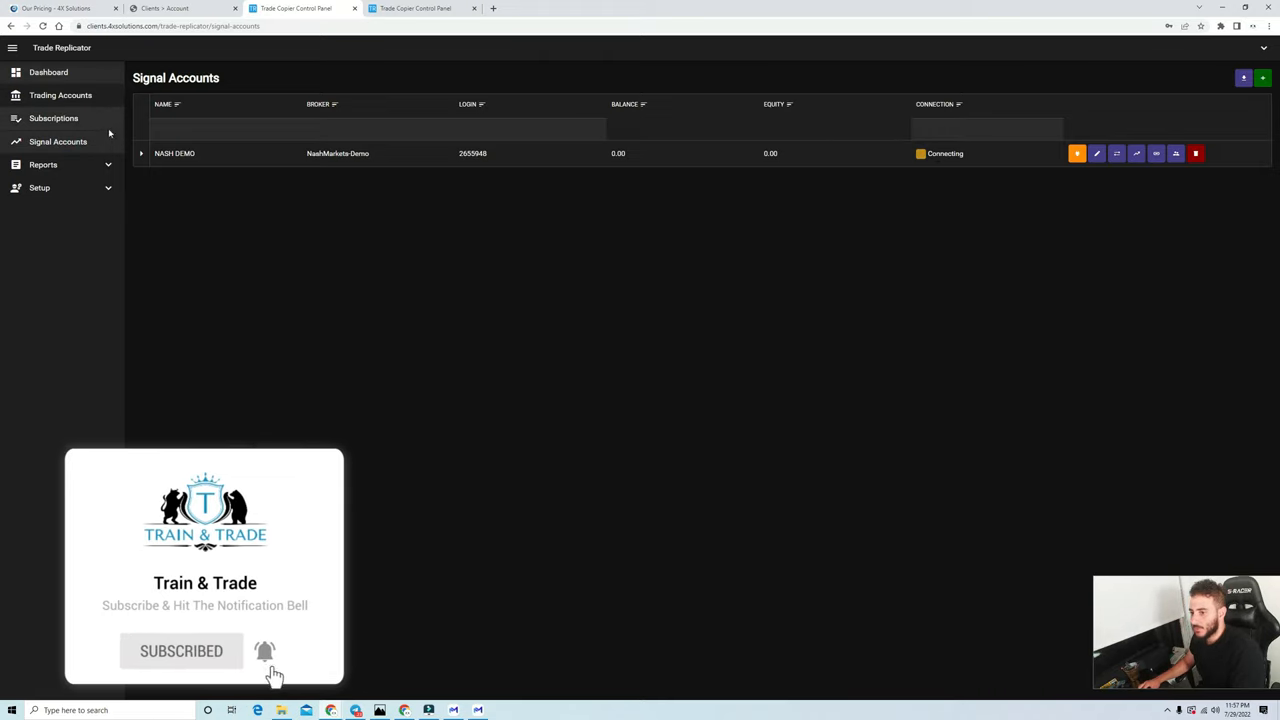
pyautogui.click(62, 96)
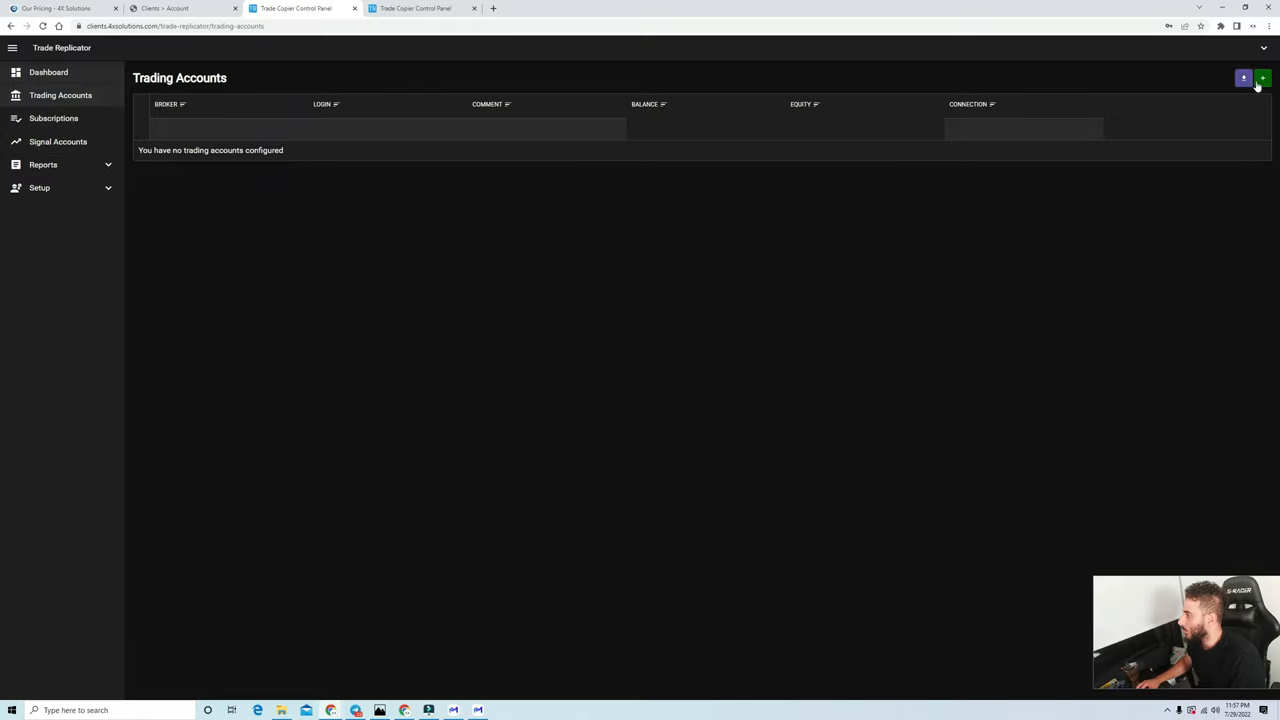
pyautogui.click(1262, 78)
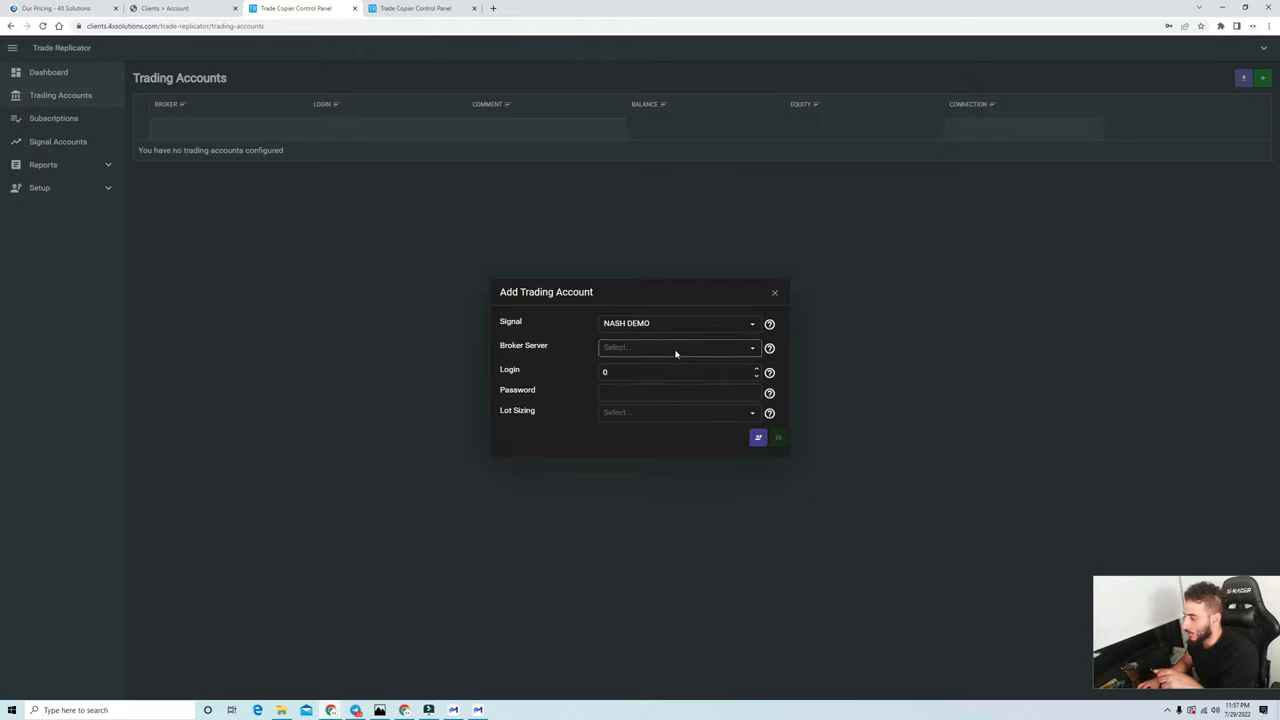
pyautogui.click(678, 348)
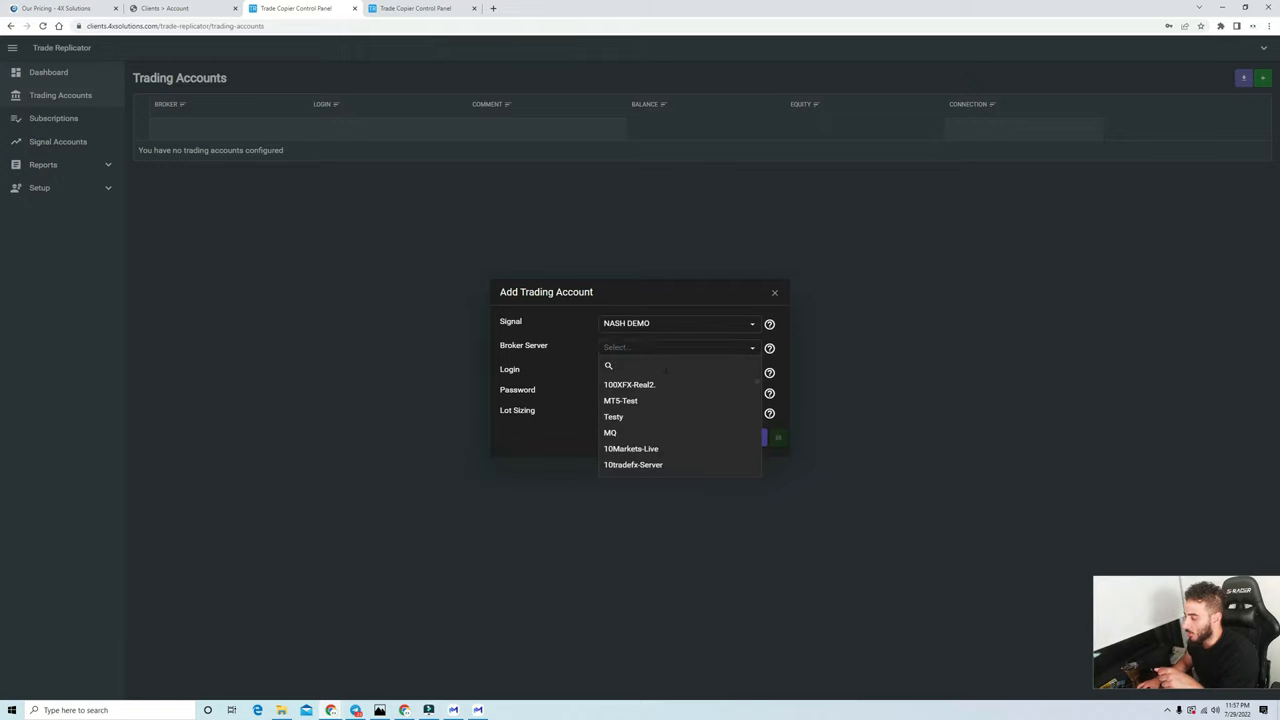
pyautogui.write('nash')
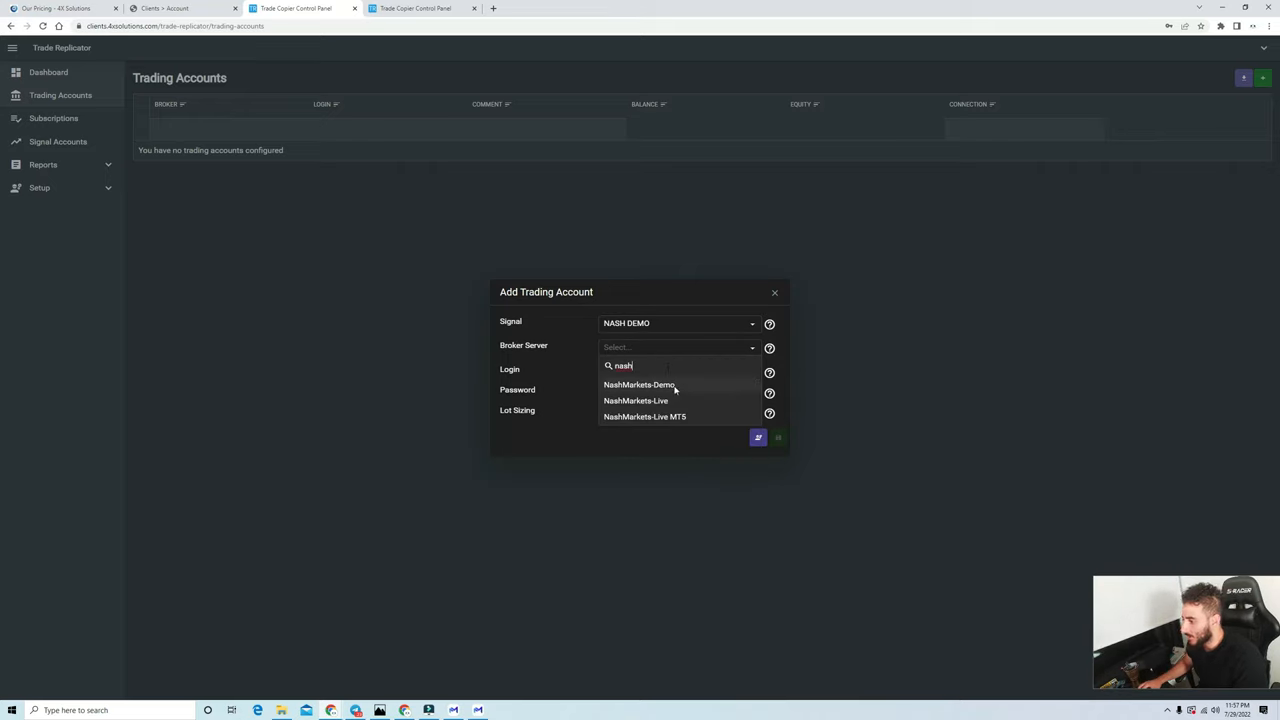
pyautogui.click(640, 384)
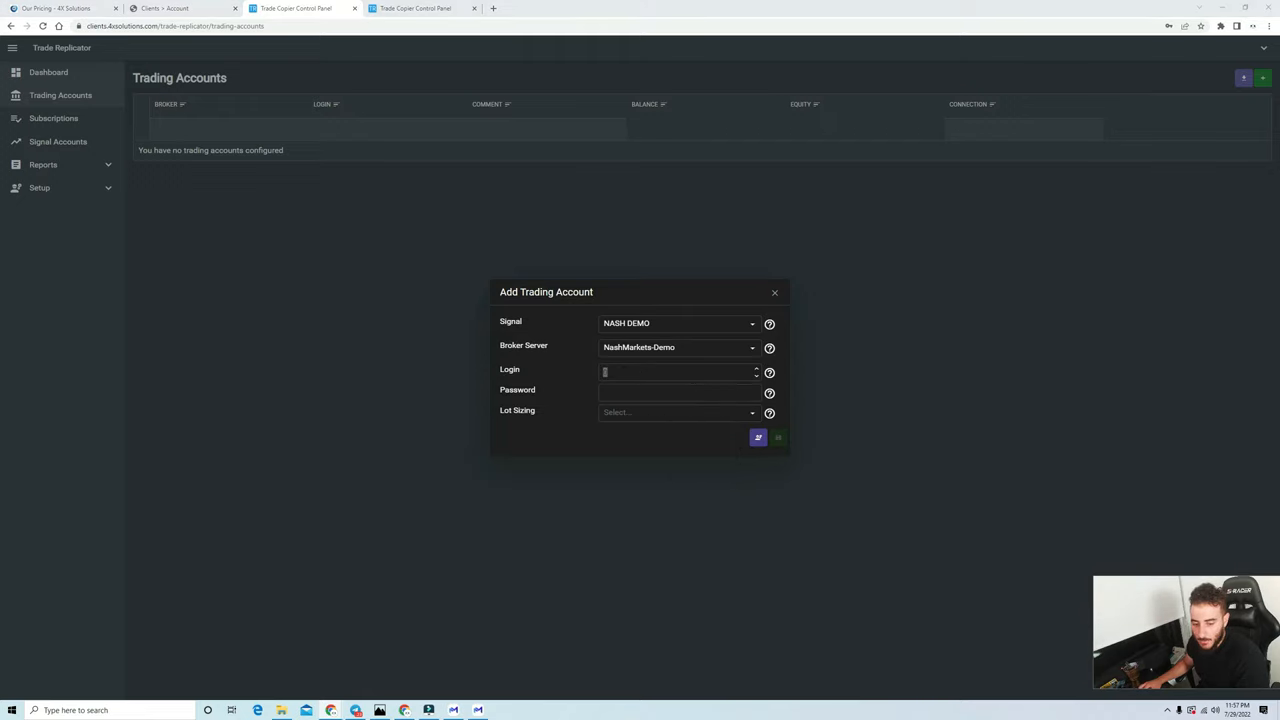
pyautogui.rightClick(612, 372)
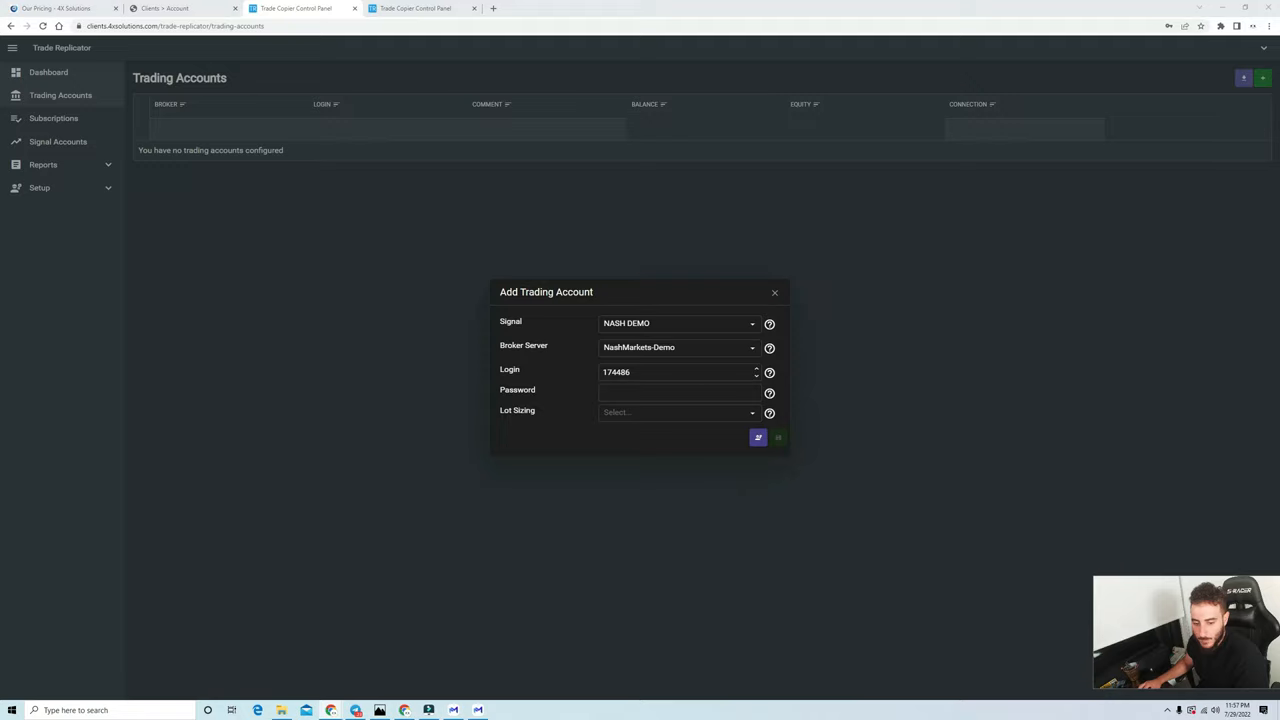
# - Fill in the saved password and set lot sizing to Proportional By Balance
pyautogui.click(678, 392)
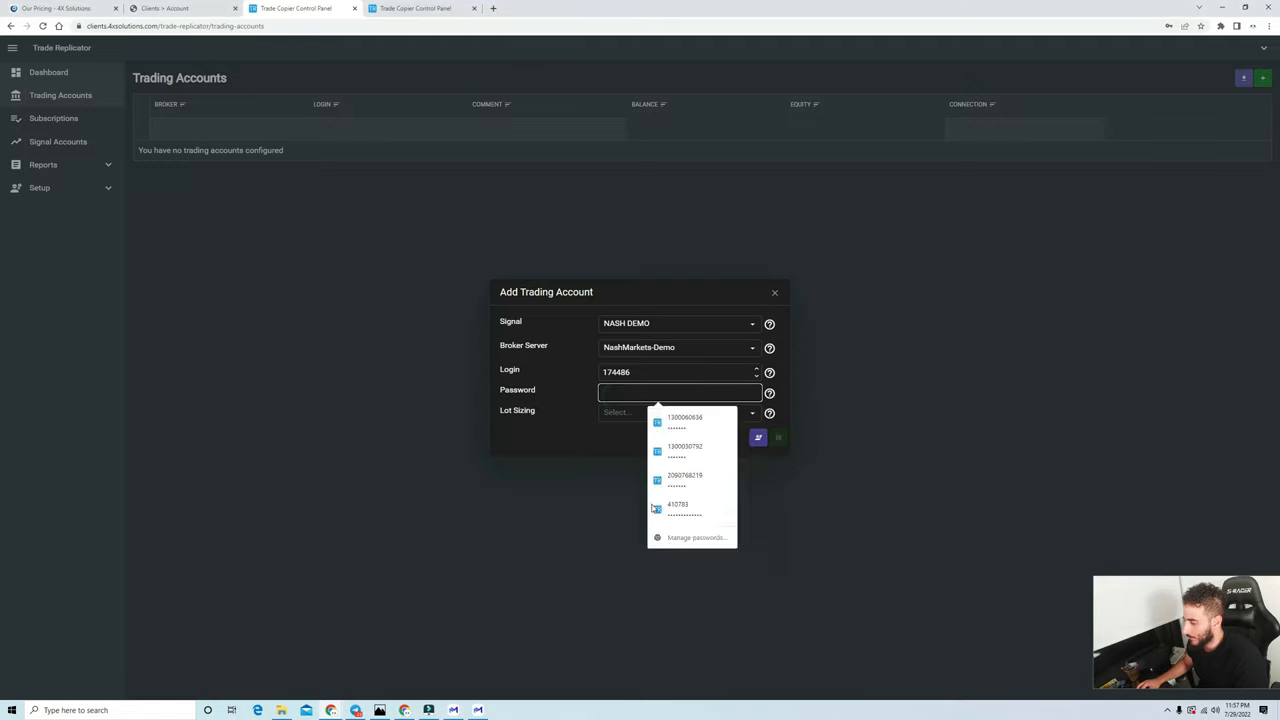
pyautogui.click(678, 412)
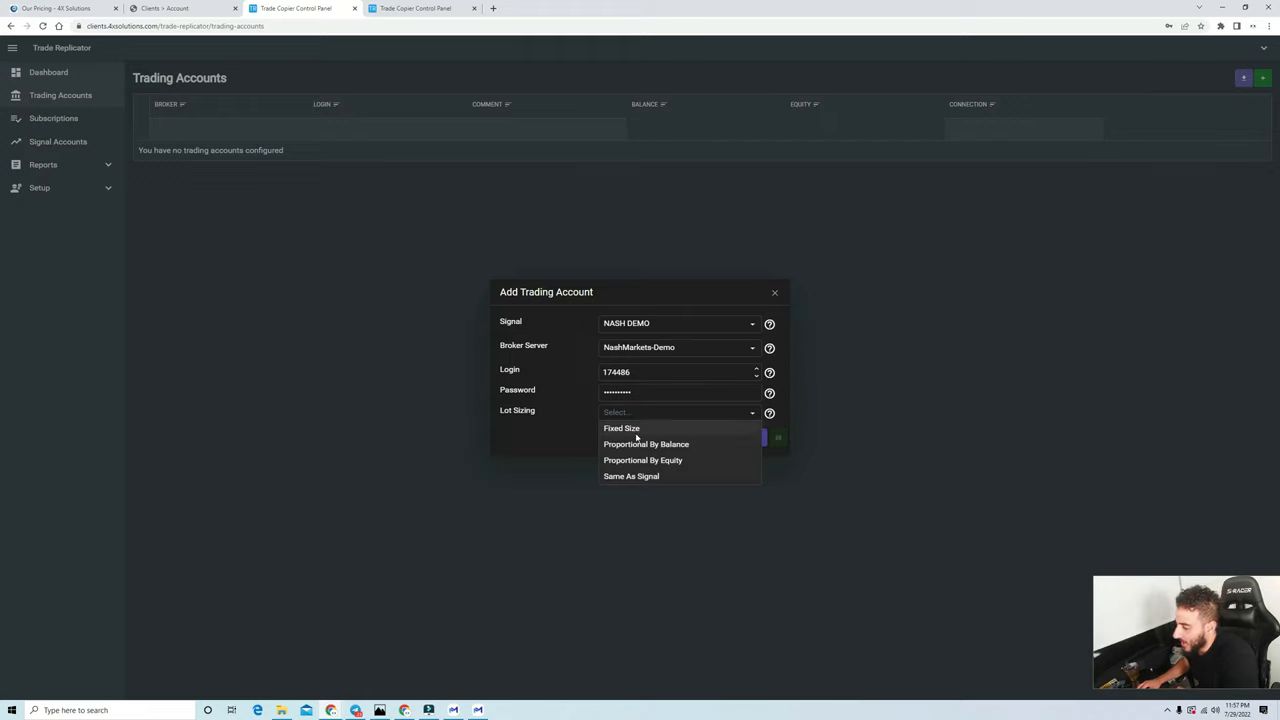
pyautogui.moveTo(662, 450)
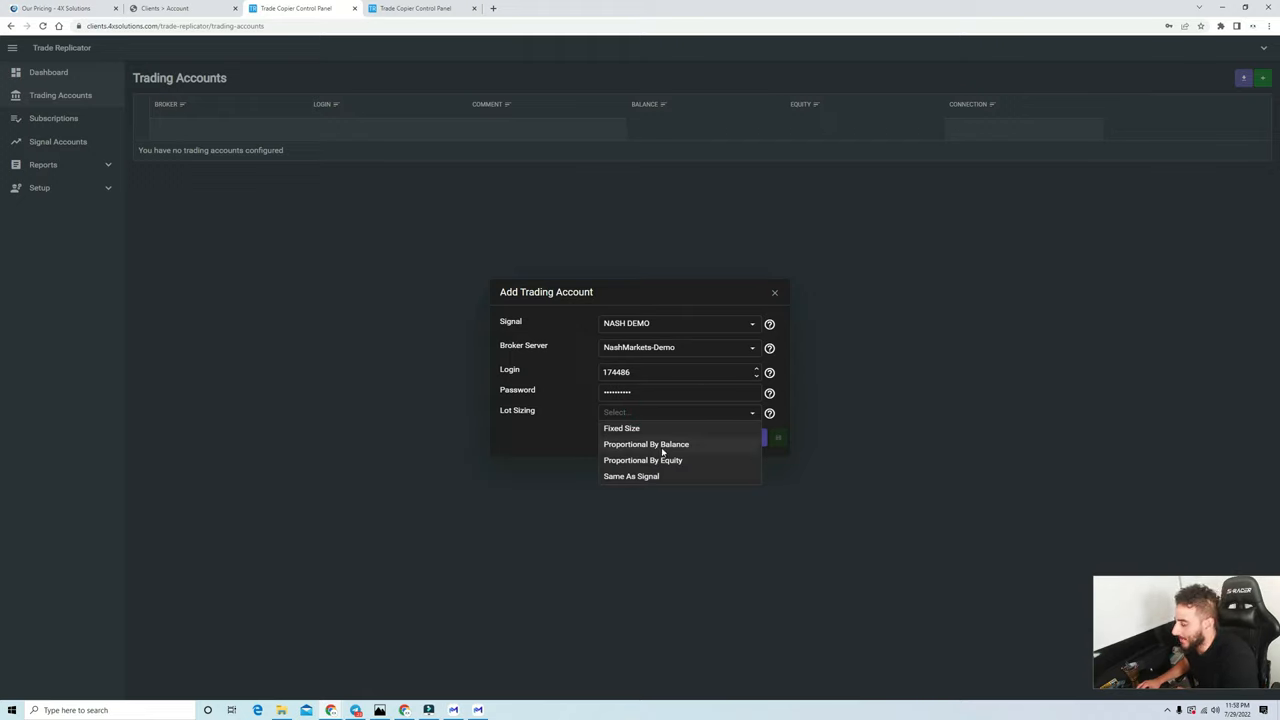
pyautogui.moveTo(658, 444)
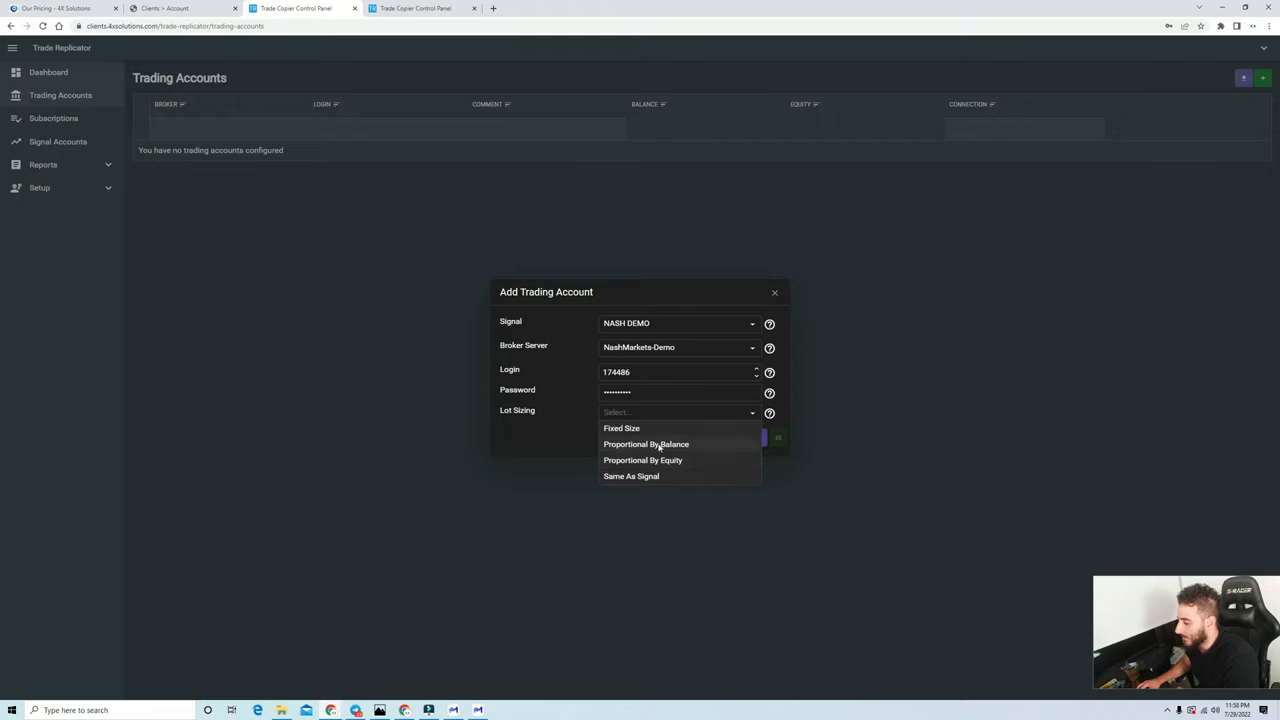
pyautogui.moveTo(676, 452)
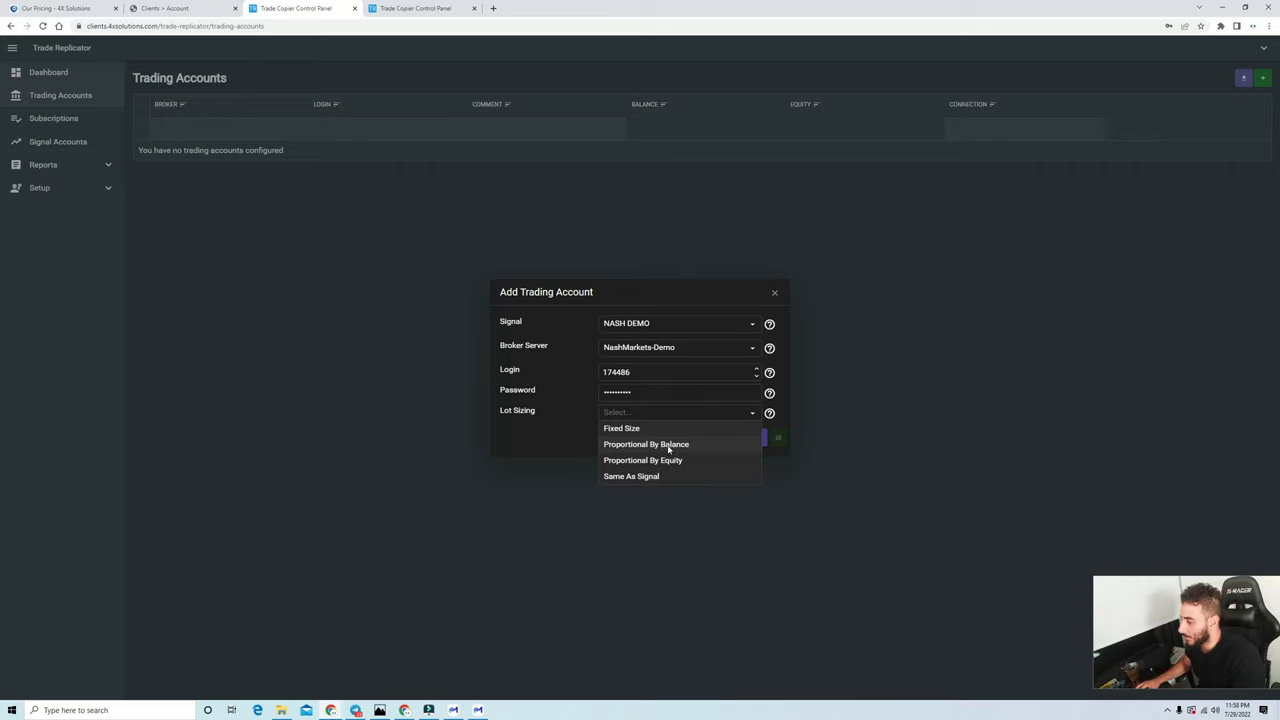
pyautogui.click(646, 444)
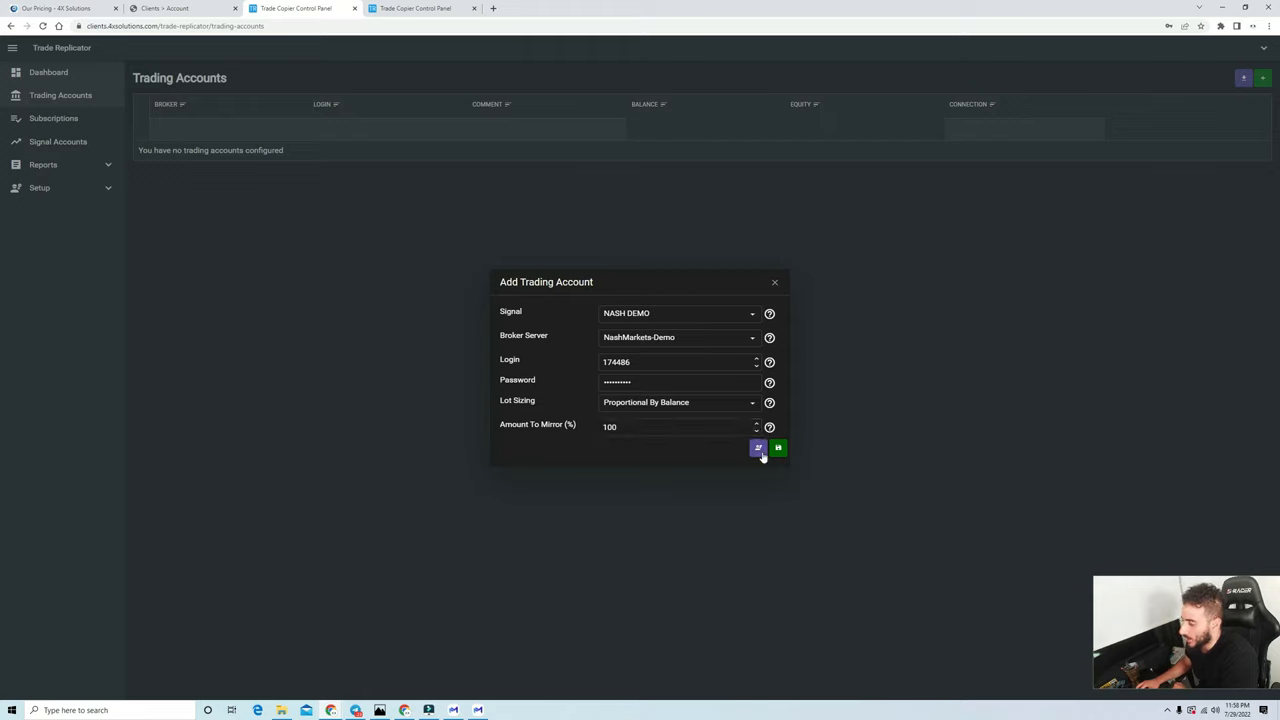
# - Expand the advanced account options and view the Copy Open Trades choices
pyautogui.click(758, 448)
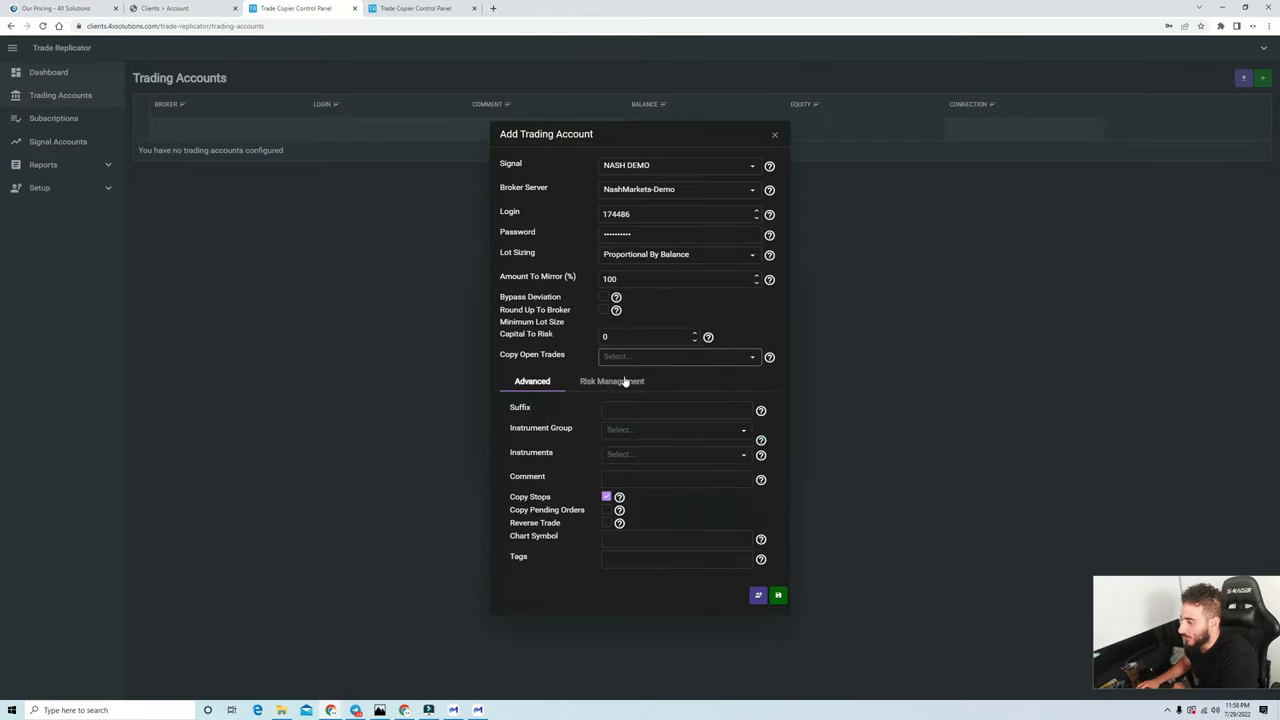
pyautogui.click(678, 356)
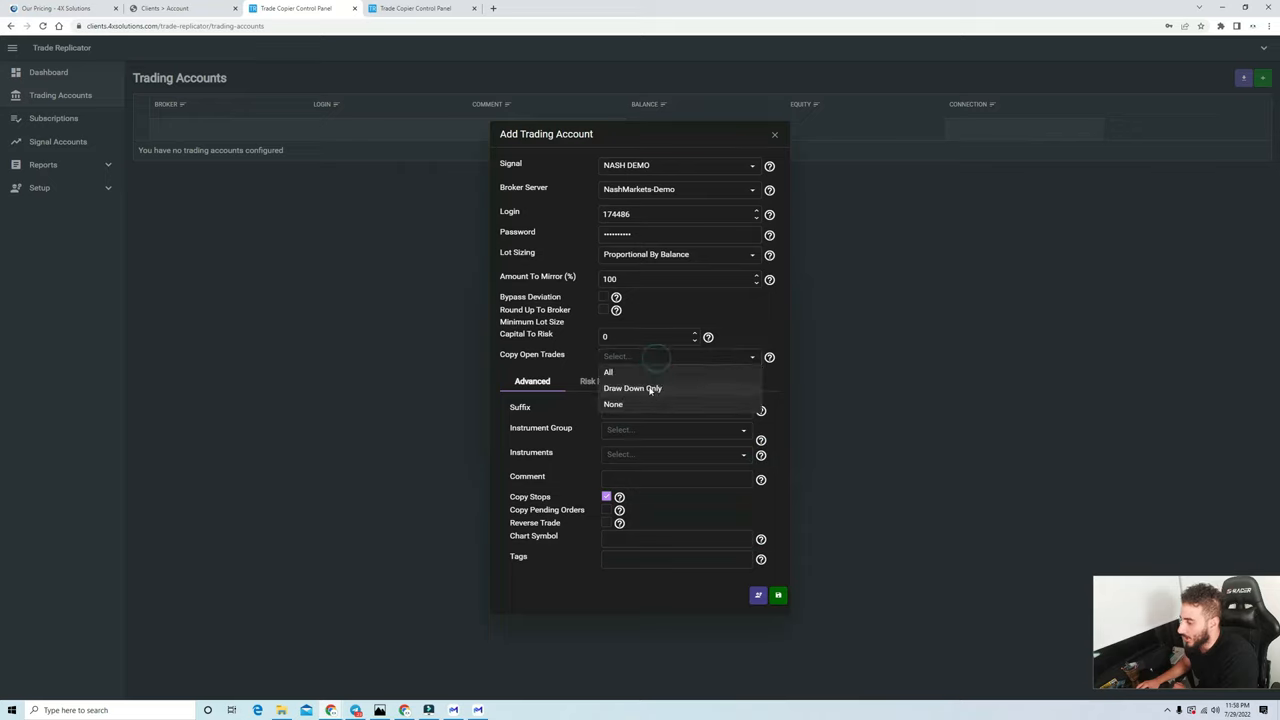
pyautogui.moveTo(760, 310)
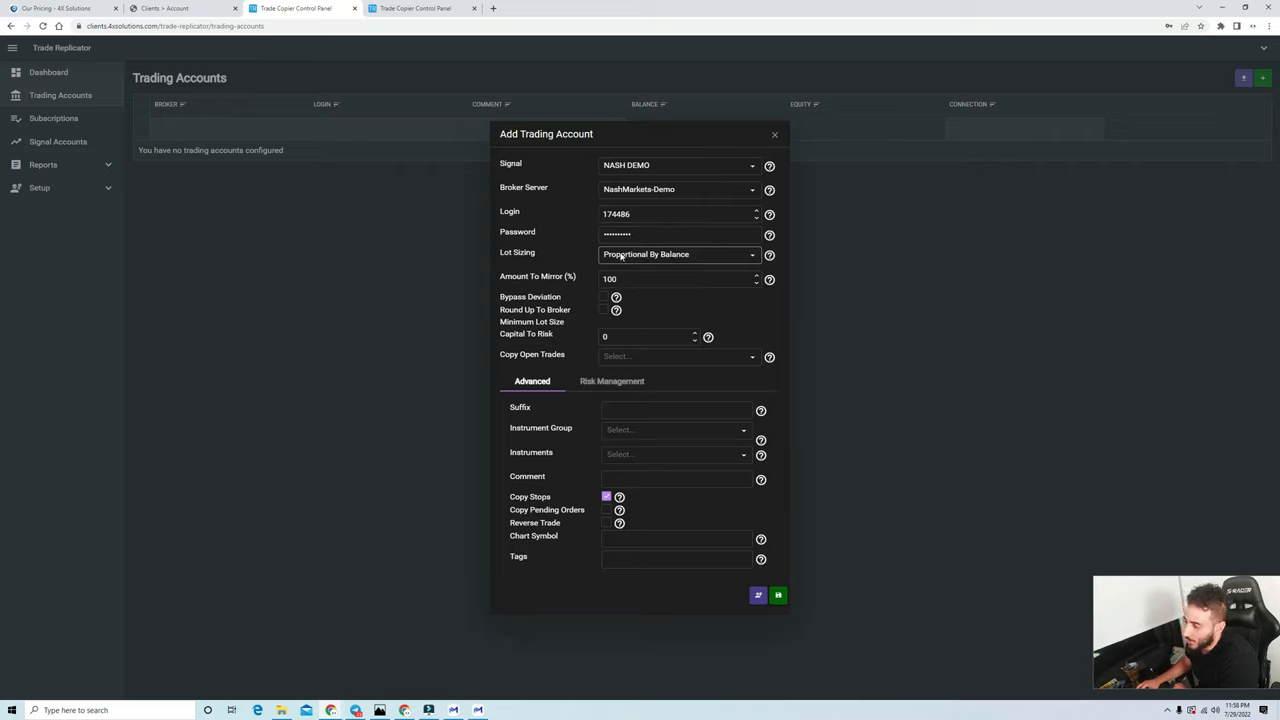
pyautogui.moveTo(688, 256)
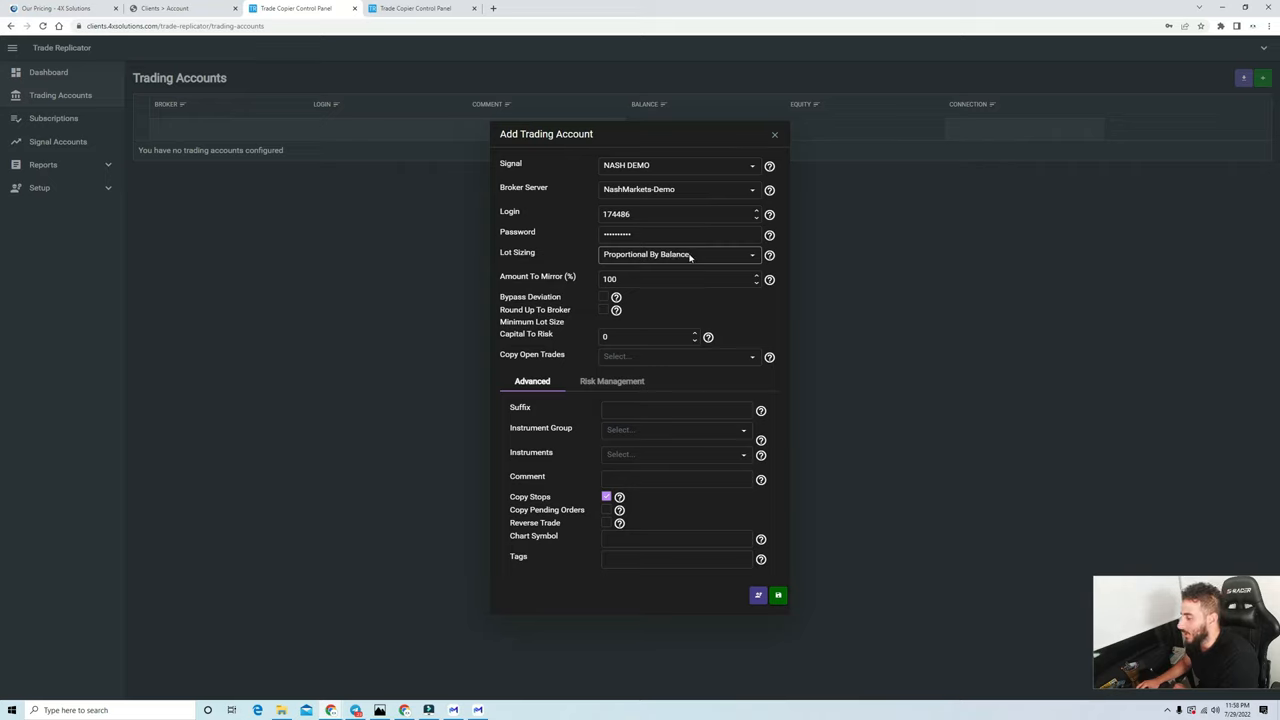
pyautogui.moveTo(696, 258)
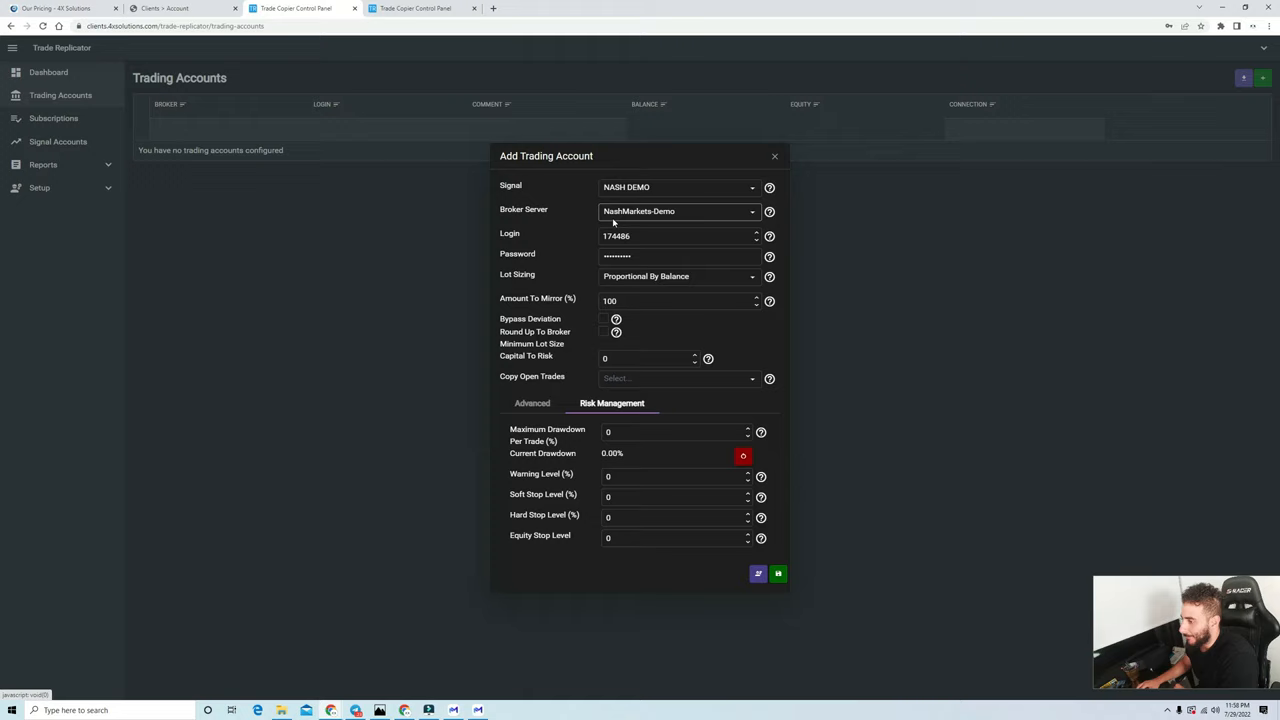
pyautogui.moveTo(628, 380)
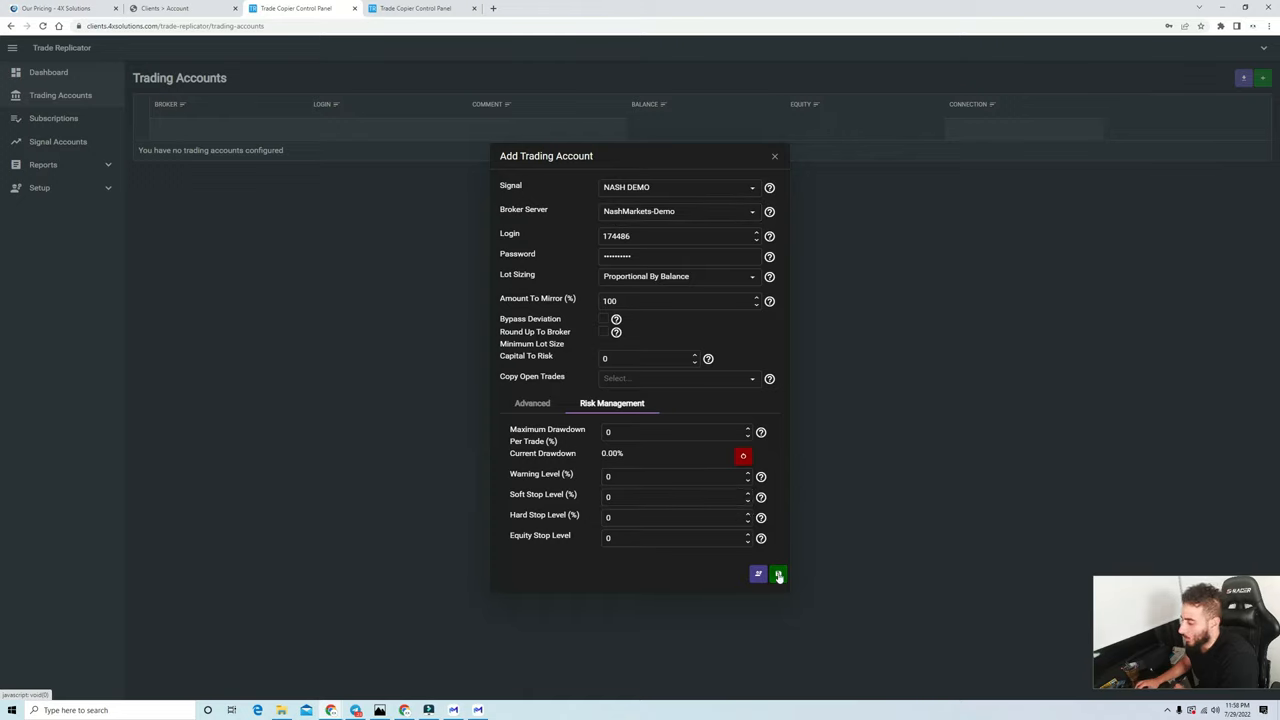
# - Save the trading account, correcting the login after the Invalid Account error and saving again
pyautogui.click(776, 574)
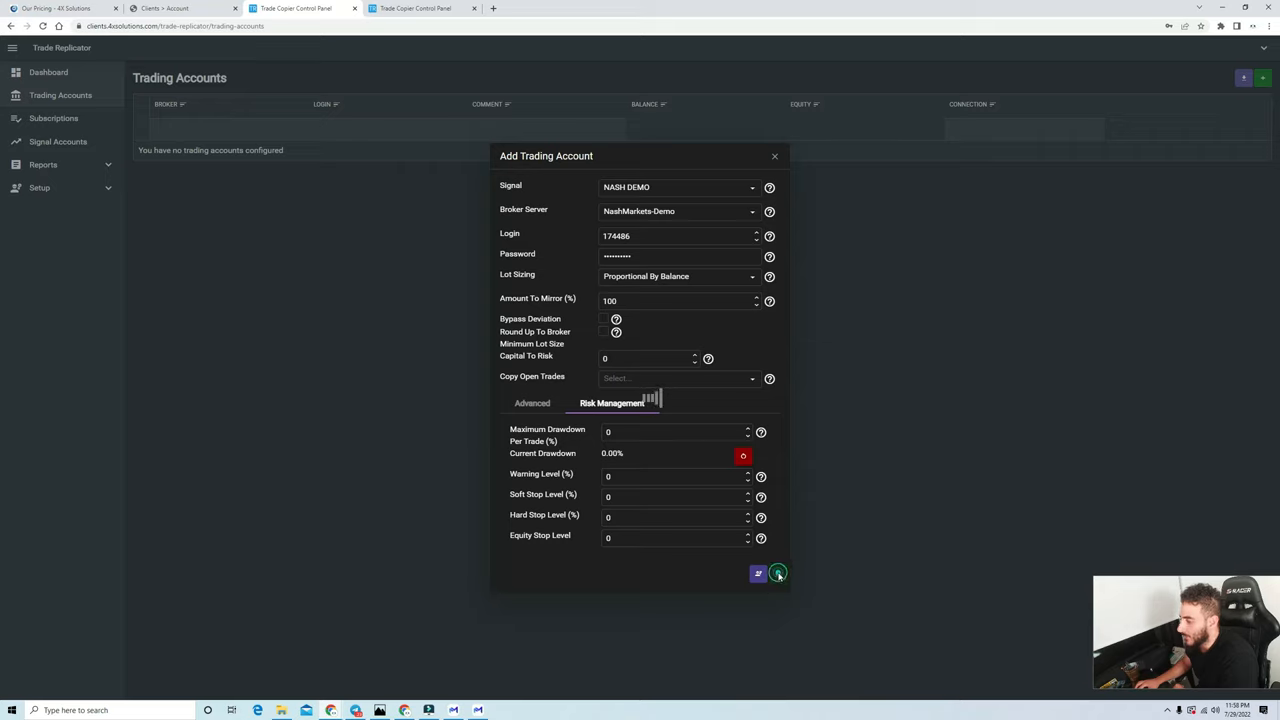
pyautogui.click(776, 572)
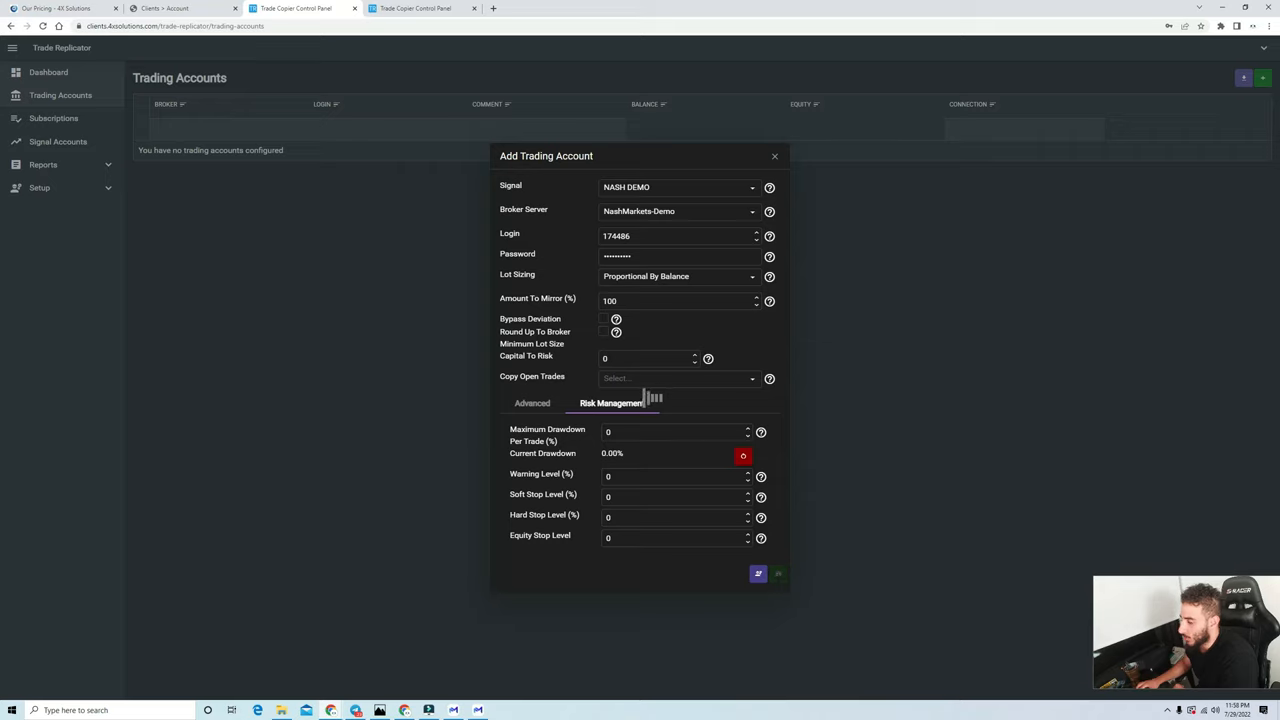
pyautogui.click(756, 574)
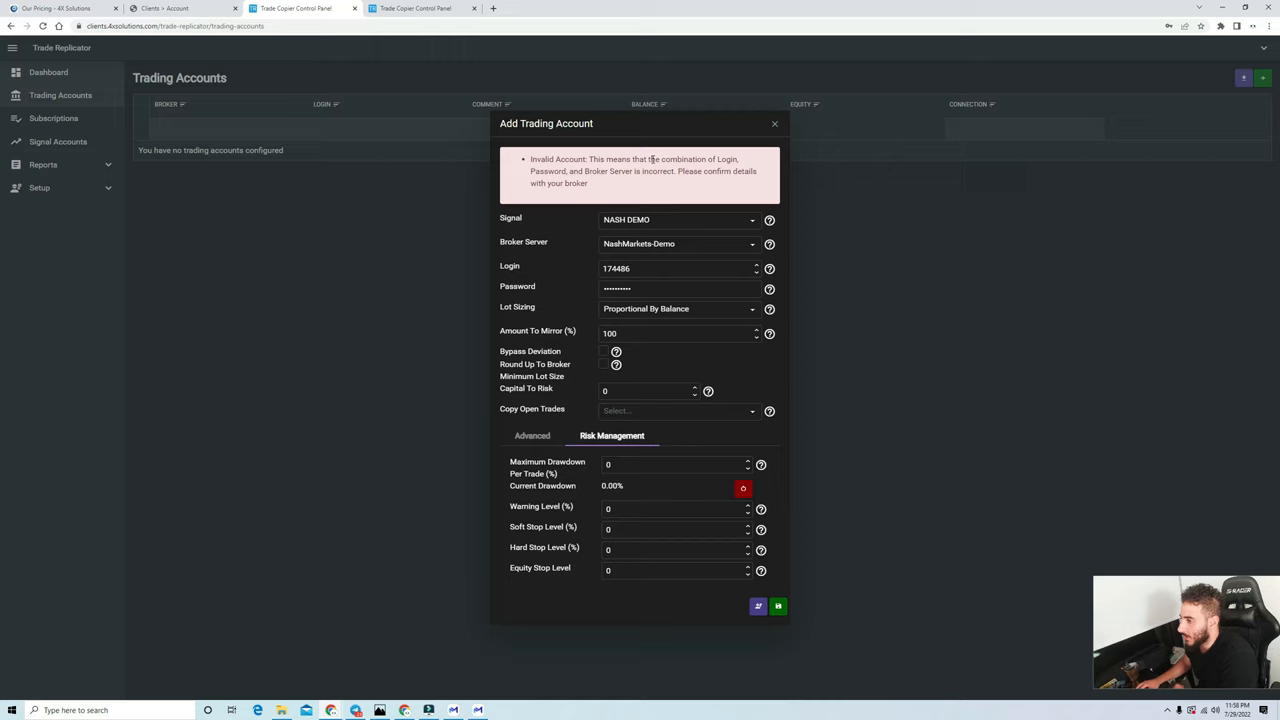
pyautogui.click(672, 268)
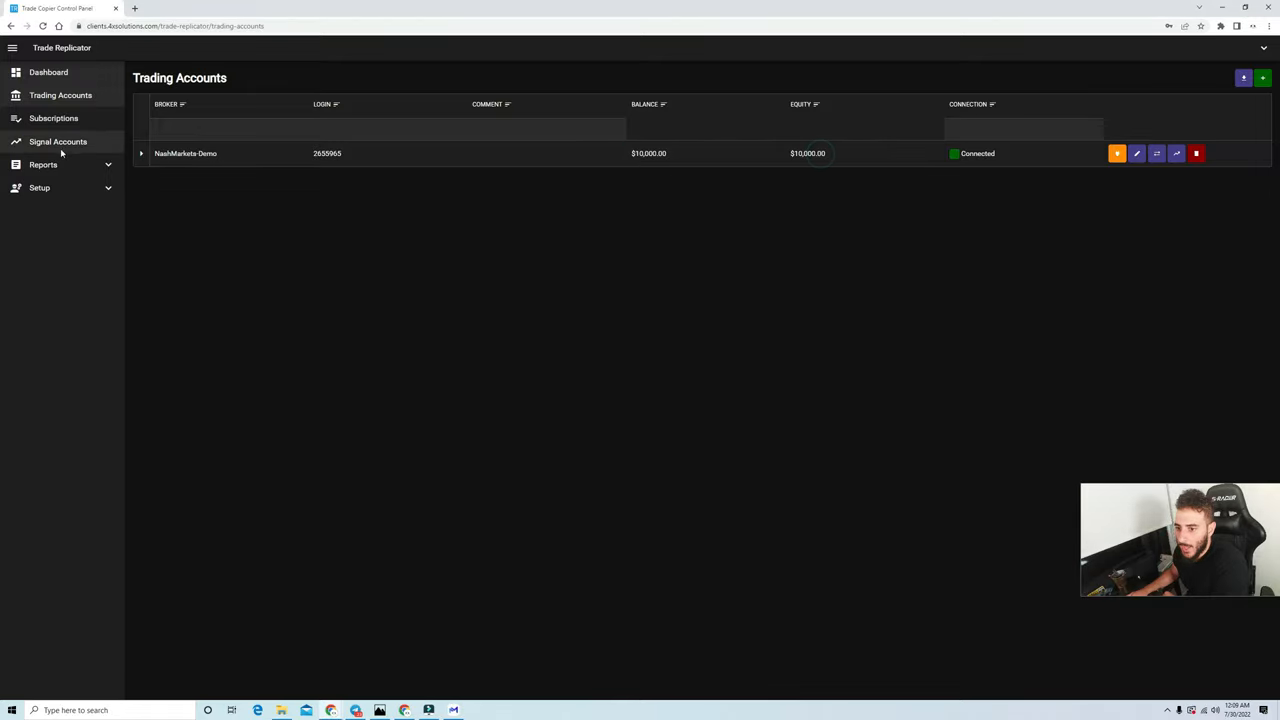
# - Return to Signal Accounts and check NASH DEMO's $5,000 connected balance
pyautogui.click(56, 140)
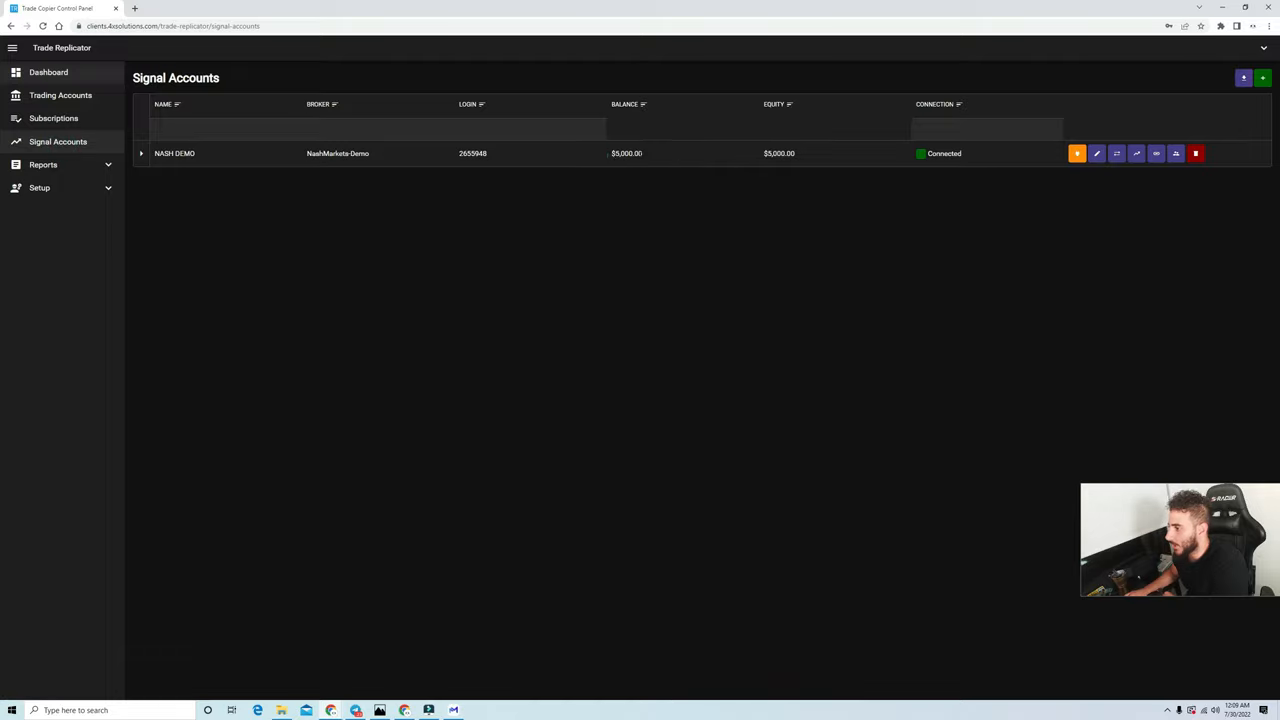
pyautogui.doubleClick(624, 152)
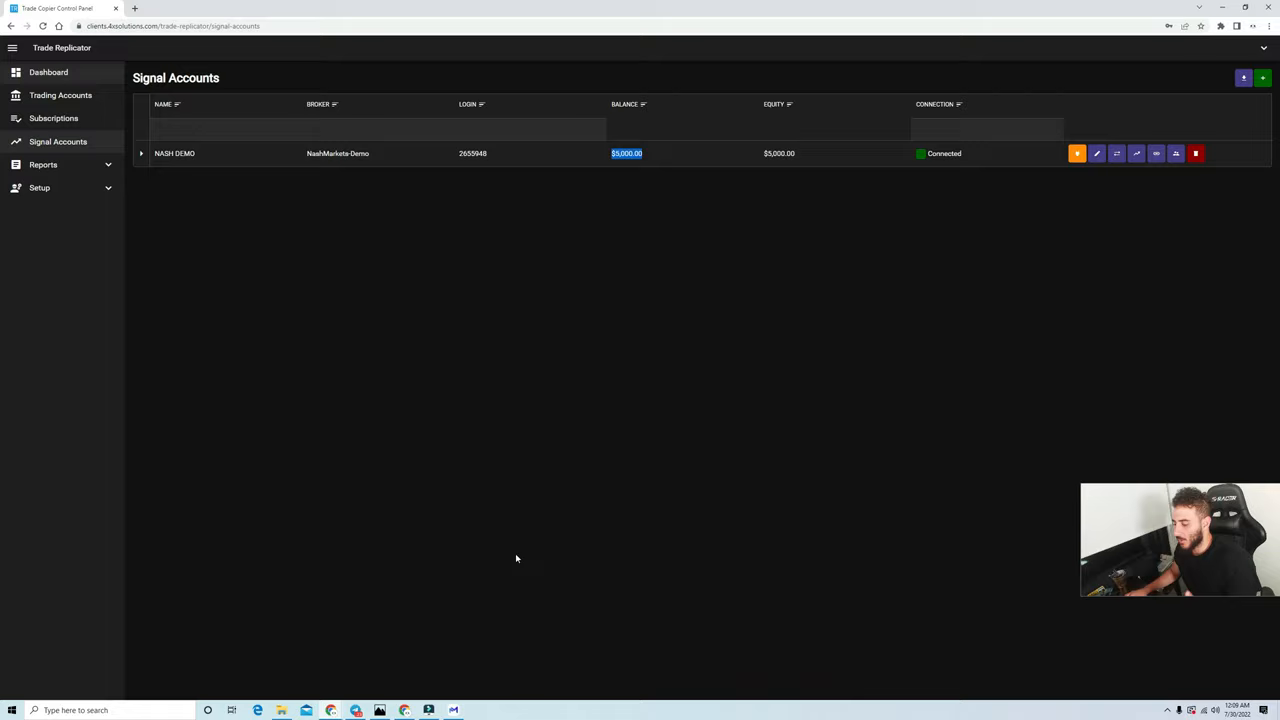
pyautogui.click(454, 708)
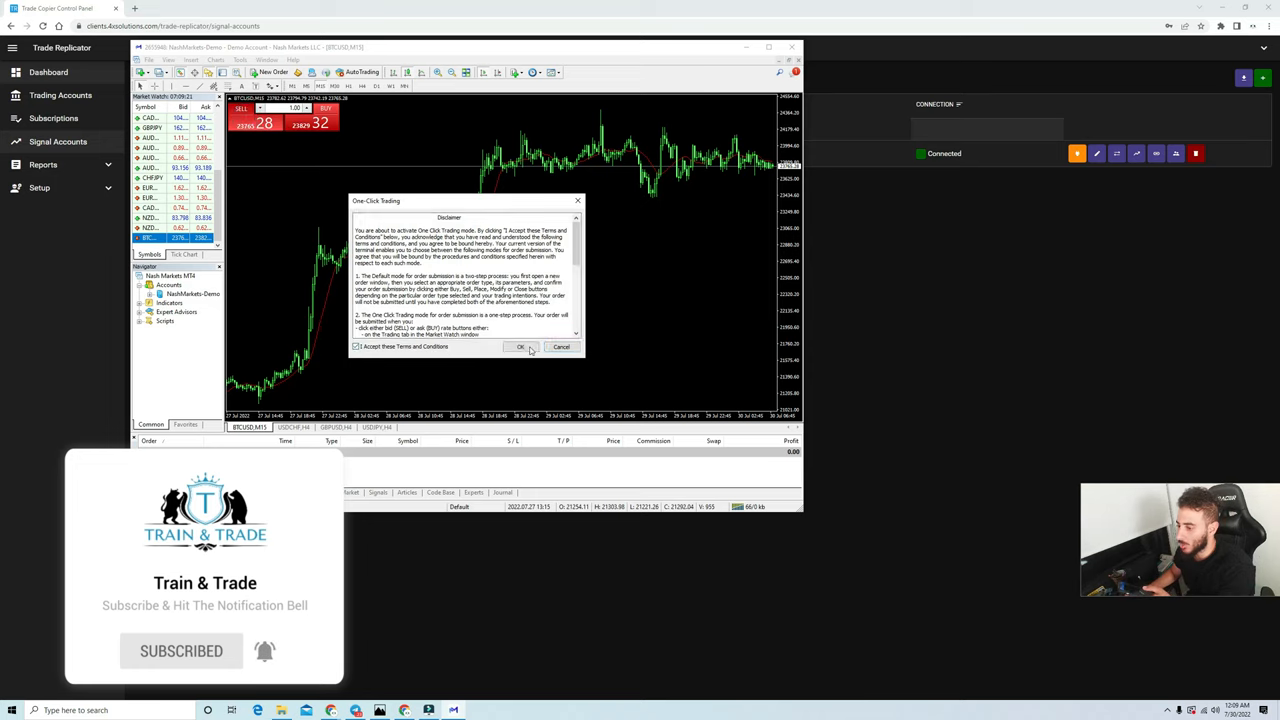
# - Accept the one-click trading disclaimer and place a 1.00-lot sell trade from the chart panel
pyautogui.click(518, 348)
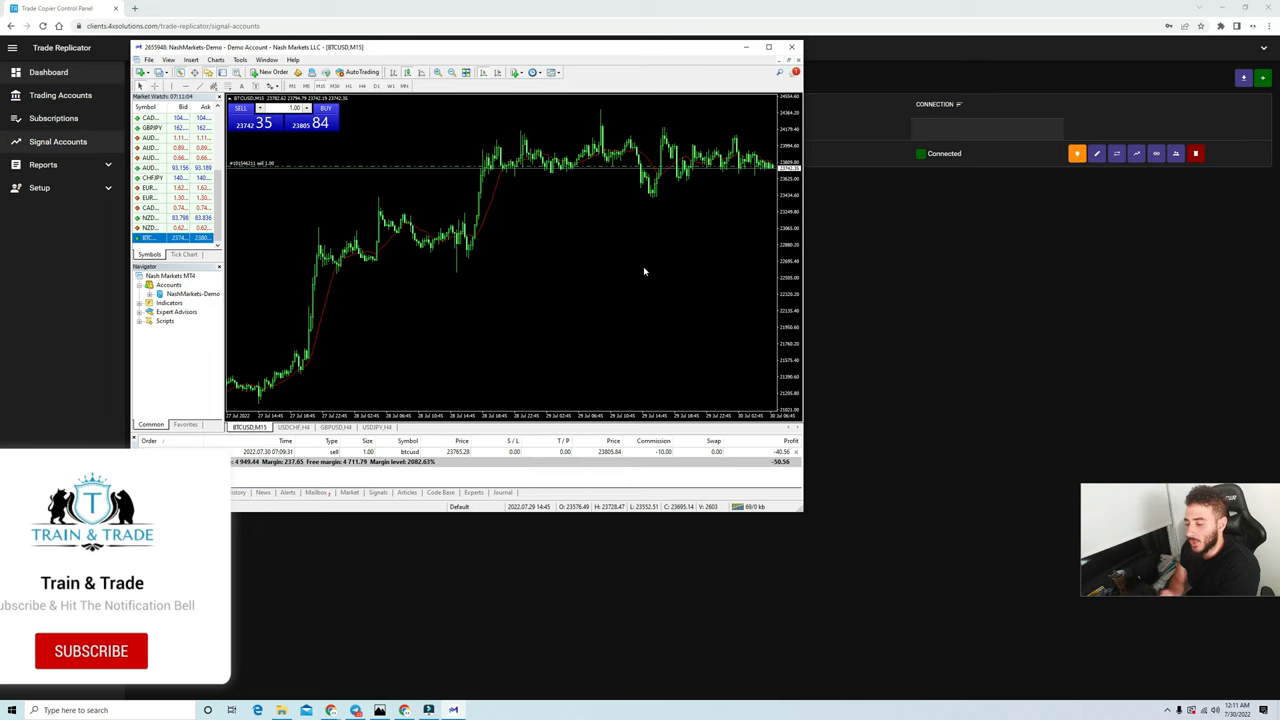
pyautogui.click(86, 650)
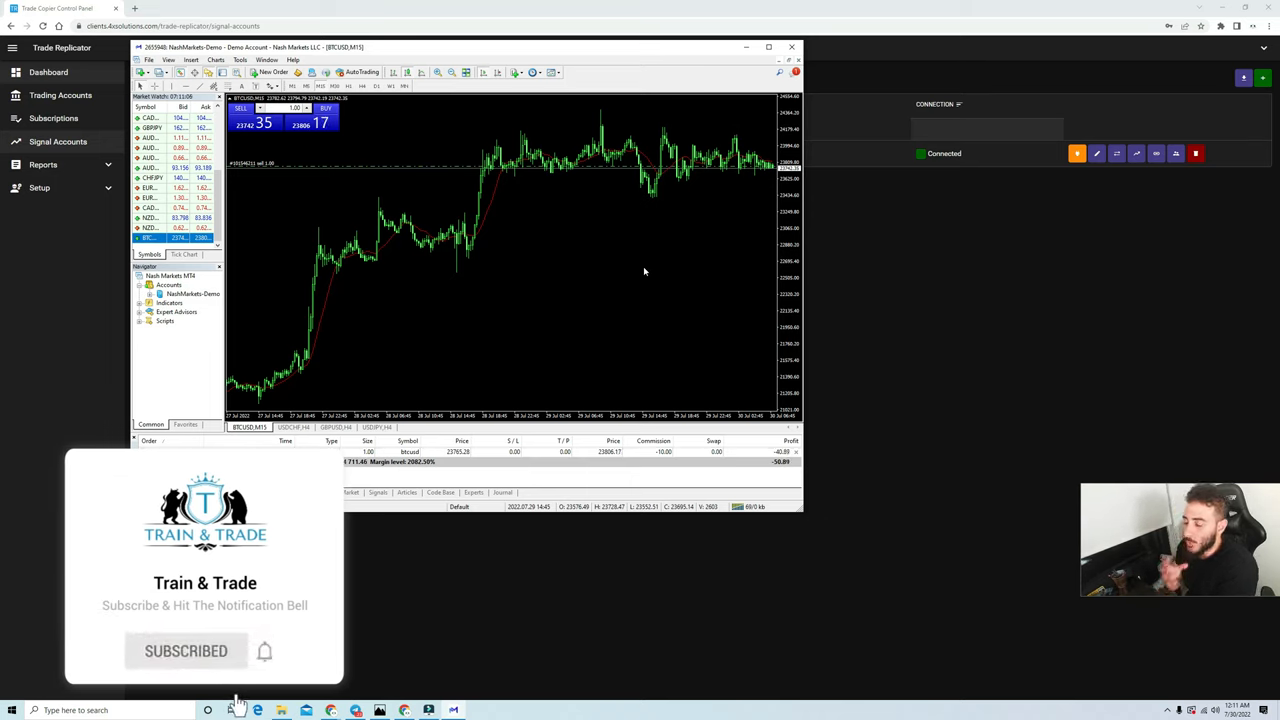